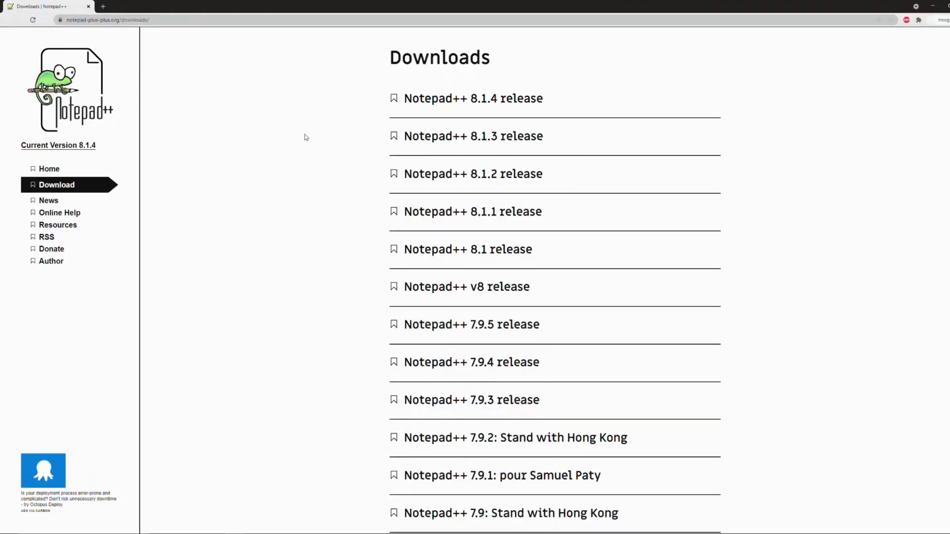
{"action": "mouse_move", "coordinate": [320, 182]}
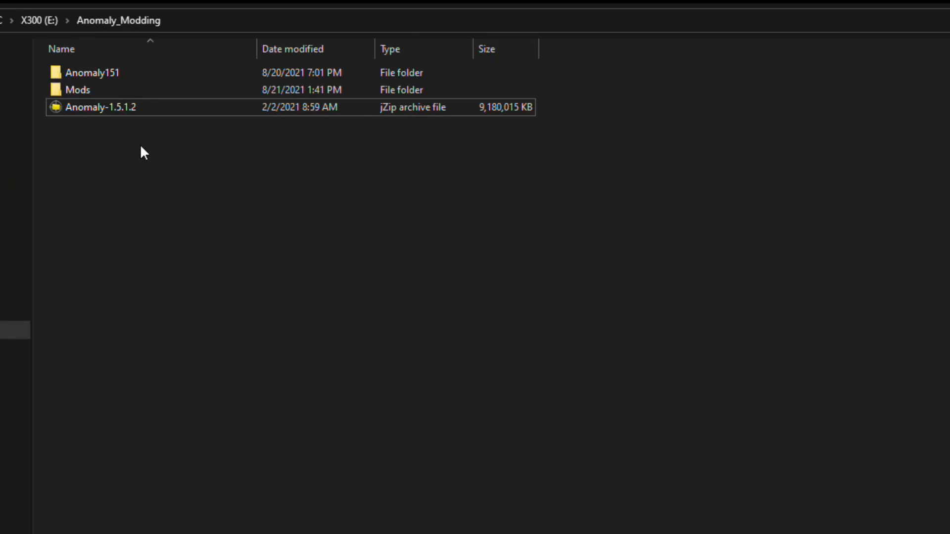
Step: Open the Mods folder in File Explorer
{"action": "left_click", "coordinate": [92, 73]}
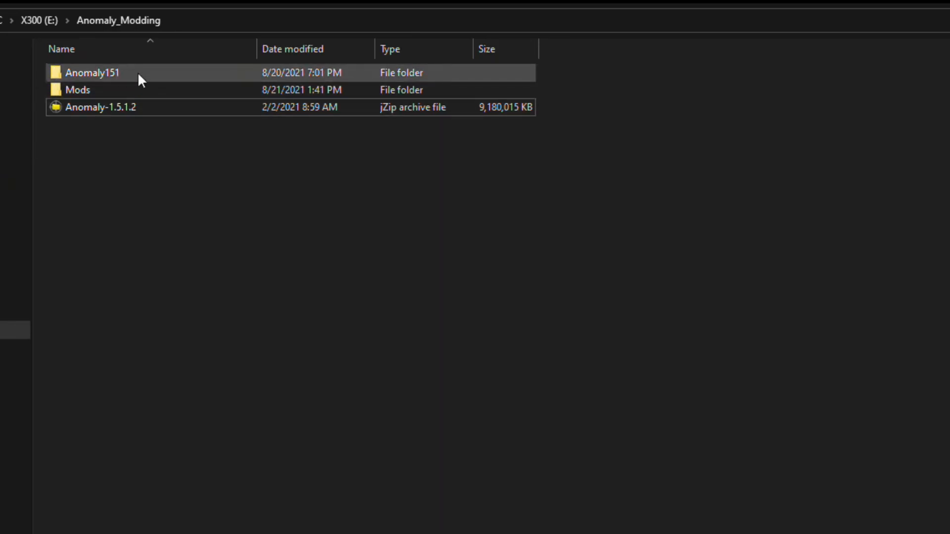
{"action": "left_click", "coordinate": [78, 89]}
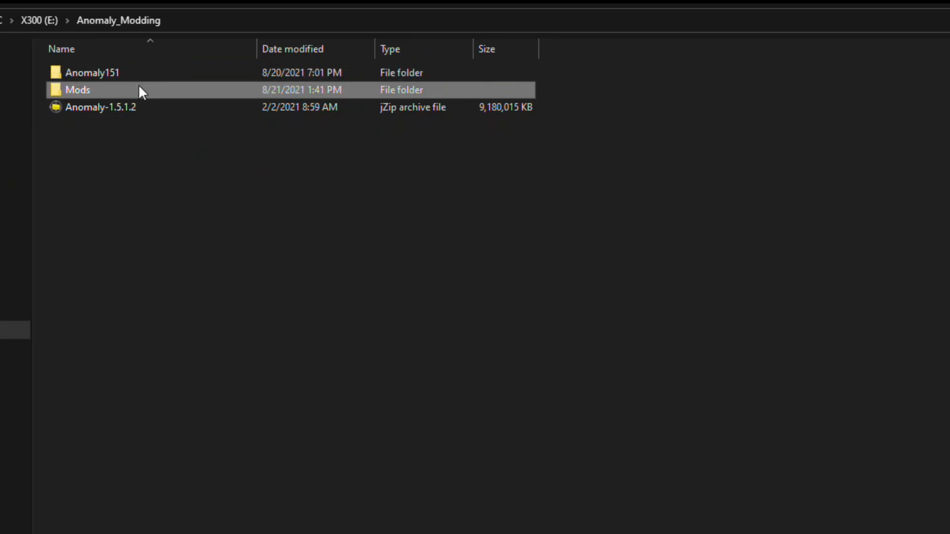
{"action": "left_click", "coordinate": [92, 72]}
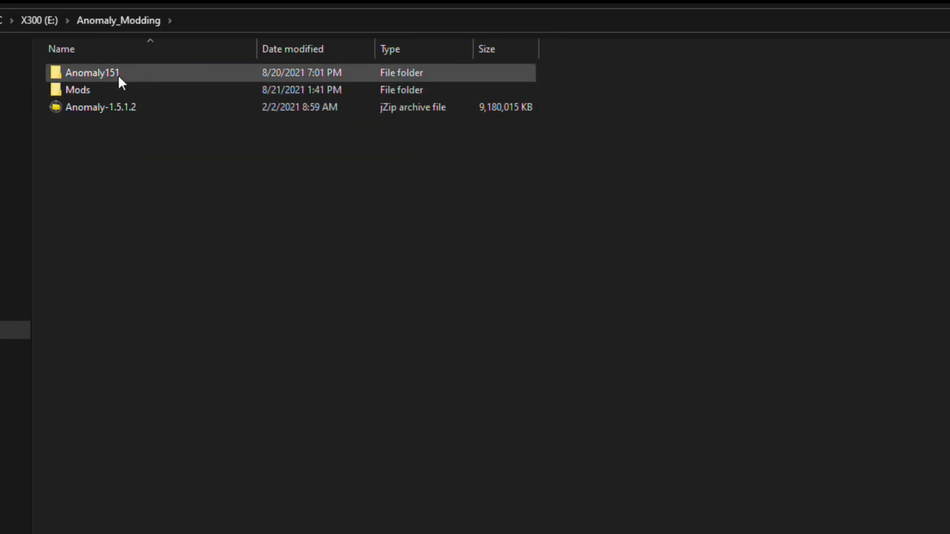
{"action": "double_click", "coordinate": [92, 73]}
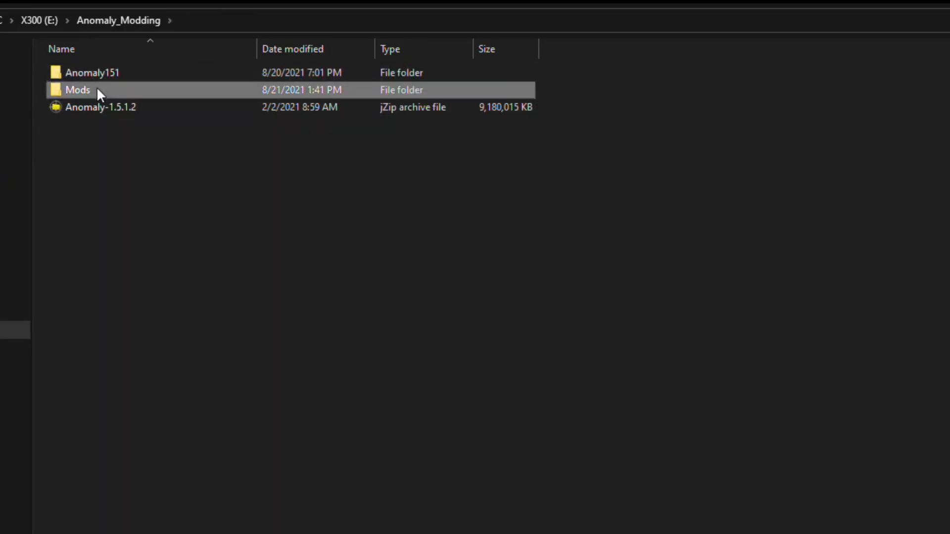
{"action": "double_click", "coordinate": [77, 90]}
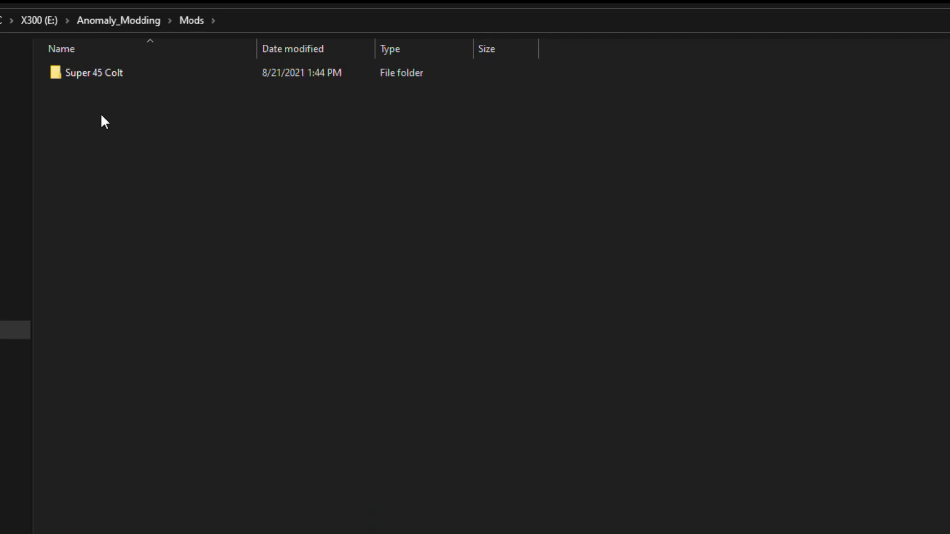
Step: Create a new folder inside Mods named 'Unbelieveable nomad suit'
{"action": "right_click", "coordinate": [103, 119]}
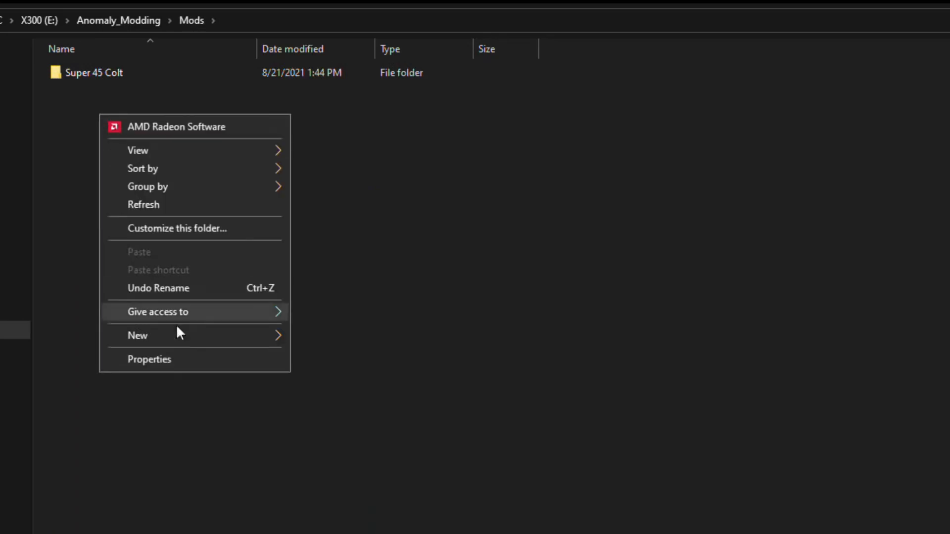
{"action": "left_click", "coordinate": [137, 335]}
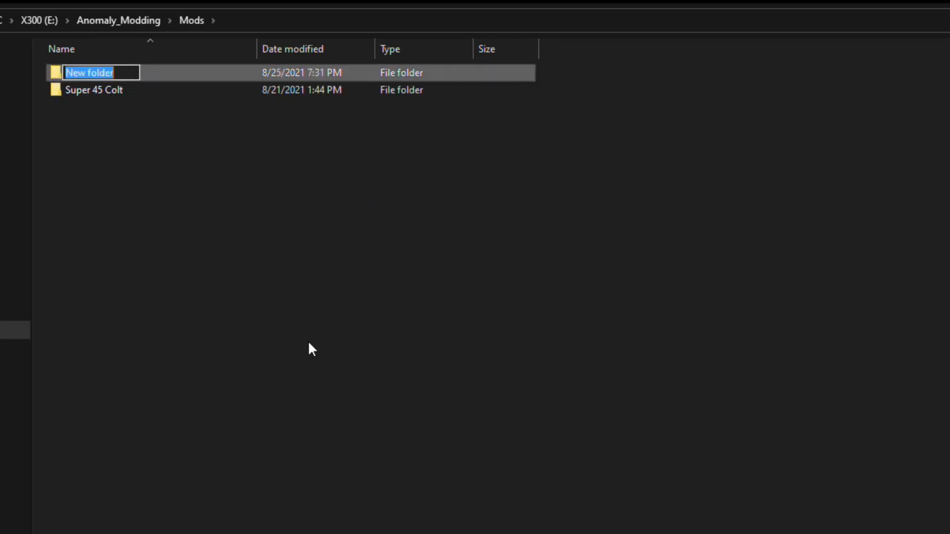
{"action": "type", "text": "Unbelieveable nomad suit"}
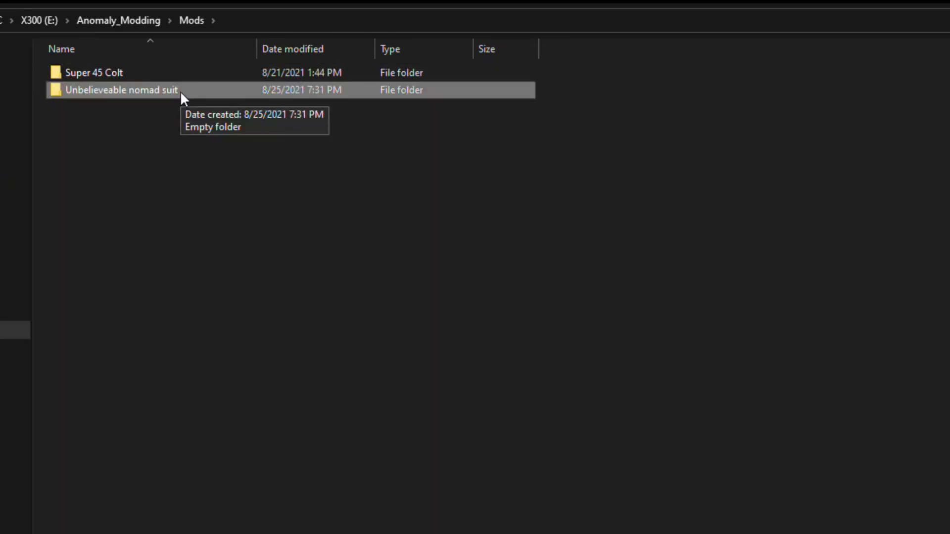
Step: Browse to Anomaly151\tools\_unpacked\configs\items\outfits and select its full address path
{"action": "double_click", "coordinate": [122, 89]}
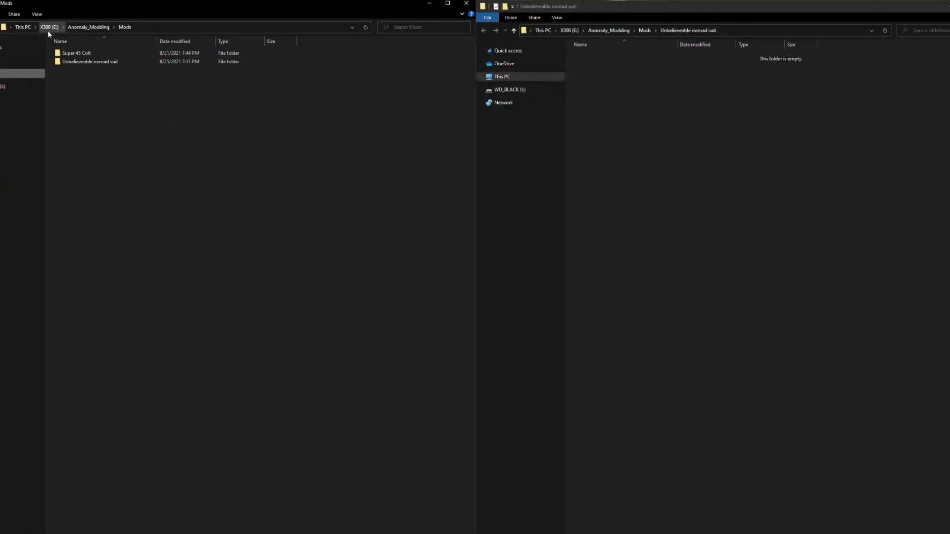
{"action": "left_click", "coordinate": [90, 61]}
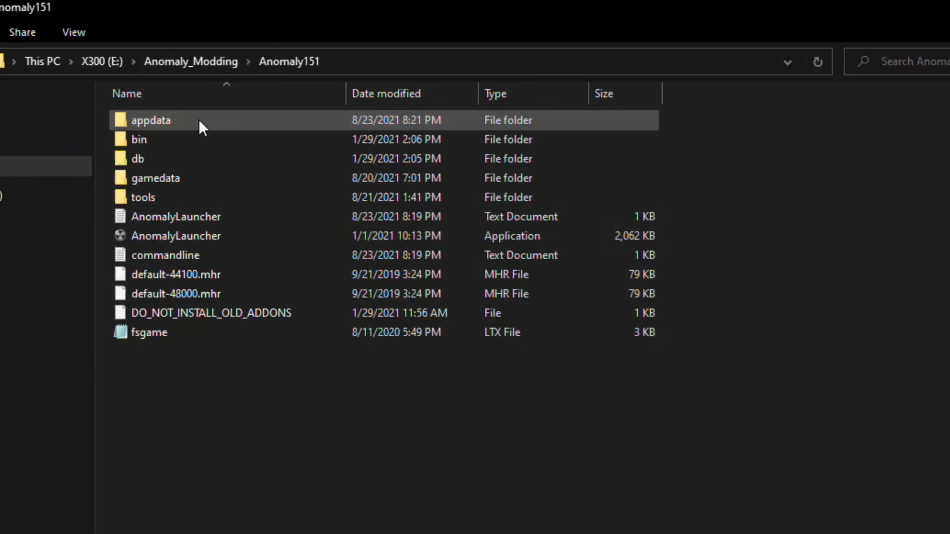
{"action": "double_click", "coordinate": [143, 197]}
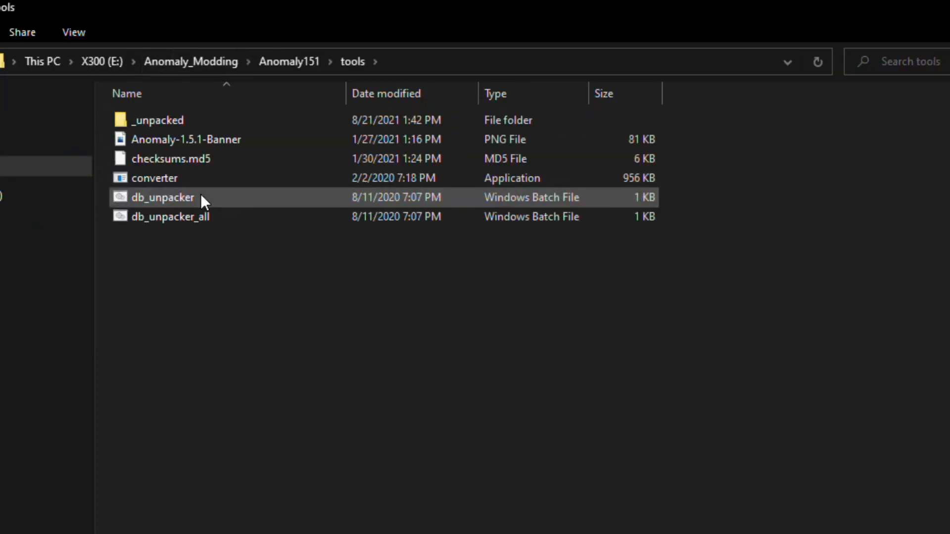
{"action": "left_click", "coordinate": [157, 119]}
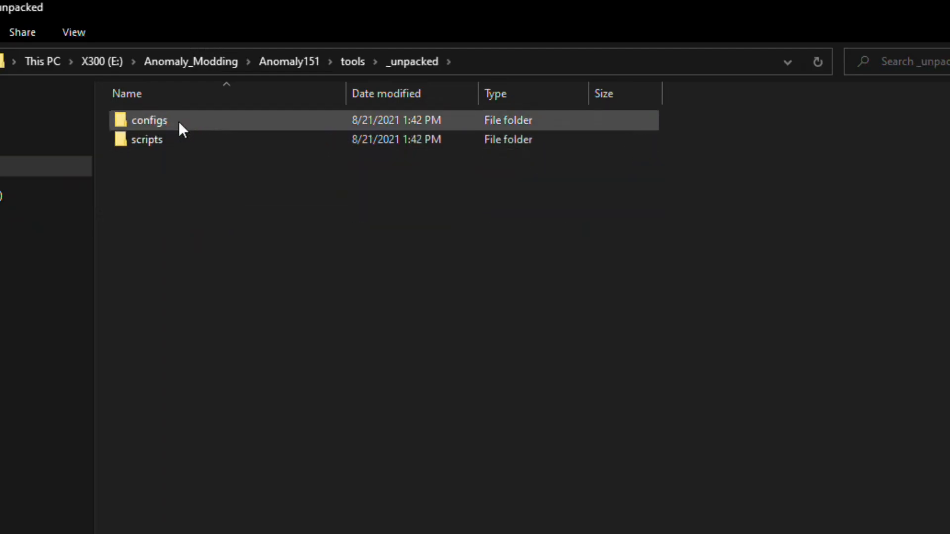
{"action": "double_click", "coordinate": [148, 120]}
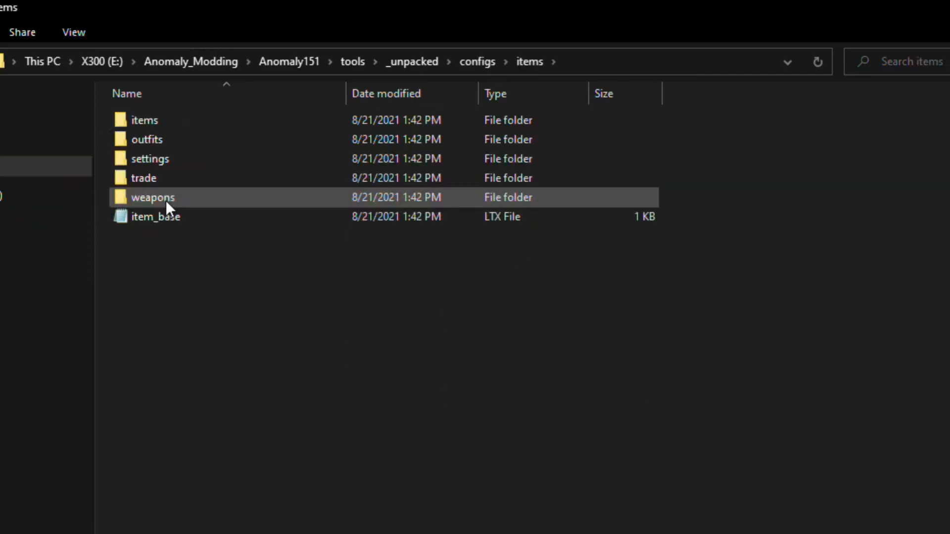
{"action": "double_click", "coordinate": [146, 138]}
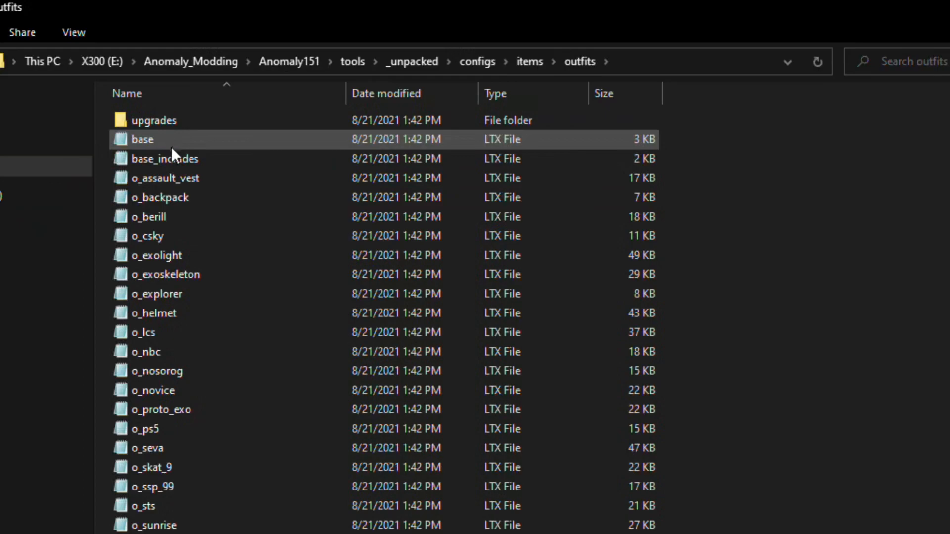
{"action": "left_click", "coordinate": [157, 294]}
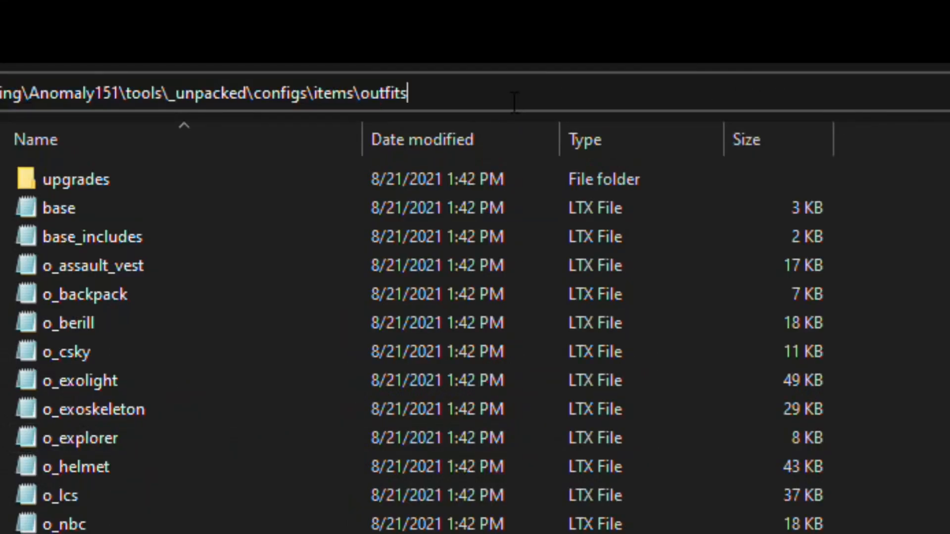
{"action": "double_click", "coordinate": [339, 92]}
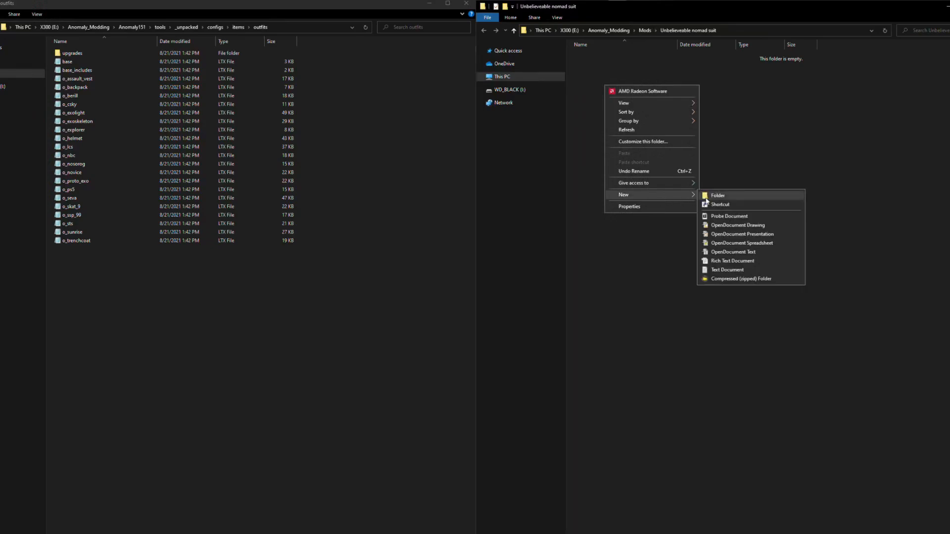
Step: Build the mod's gamedata\configs\items\outfits folders and paste o_explorer into them
{"action": "left_click", "coordinate": [718, 195]}
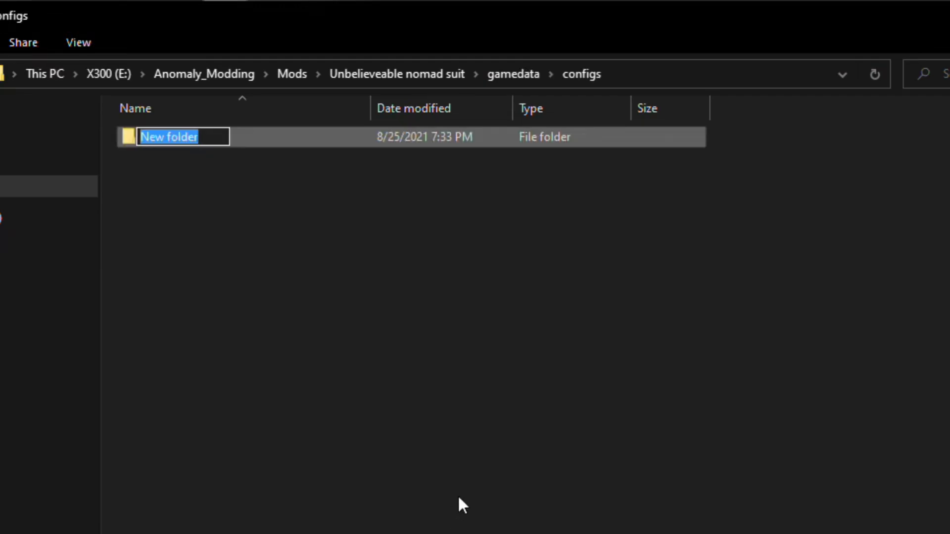
{"action": "type", "text": "utnes"}
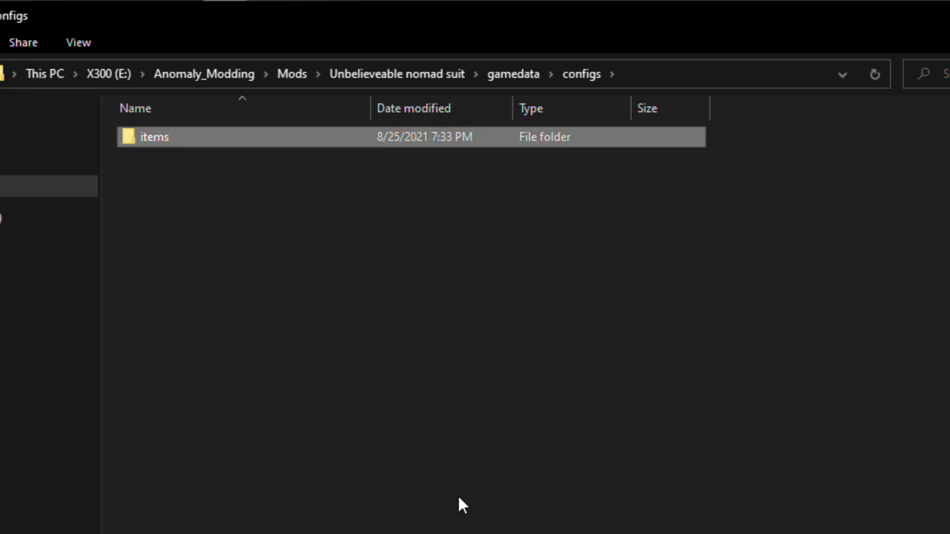
{"action": "double_click", "coordinate": [154, 137]}
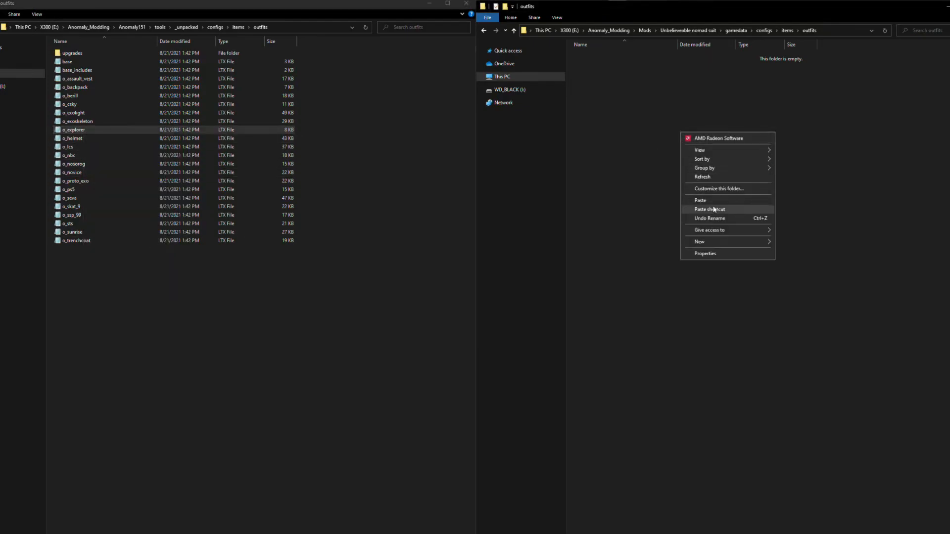
{"action": "left_click", "coordinate": [699, 201]}
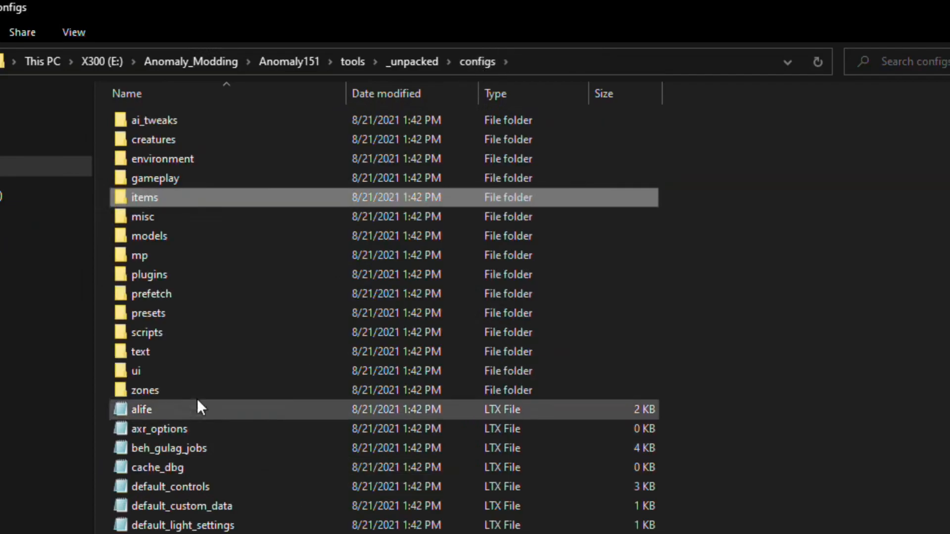
Step: Create a text folder with an eng subfolder in the mod's configs folder
{"action": "double_click", "coordinate": [140, 352]}
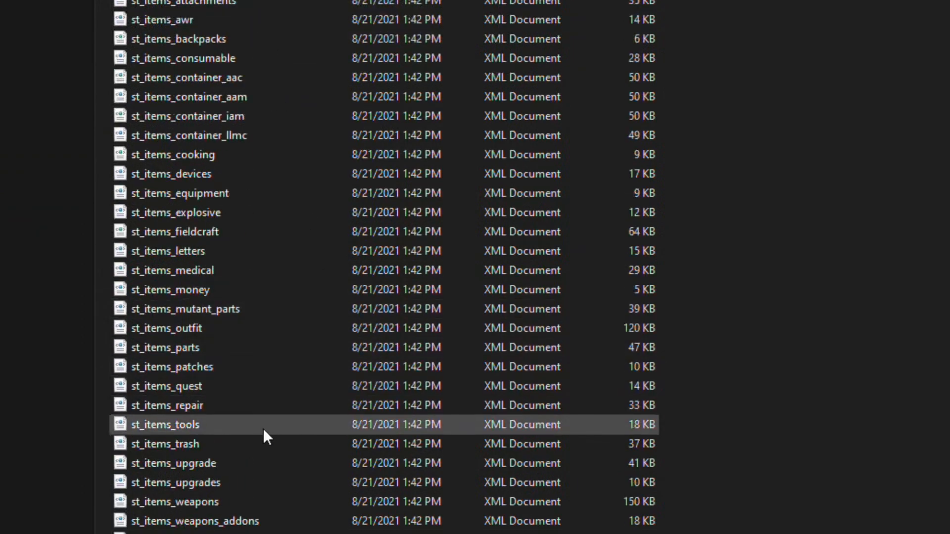
{"action": "scroll", "scroll_direction": "down", "scroll_amount": 3}
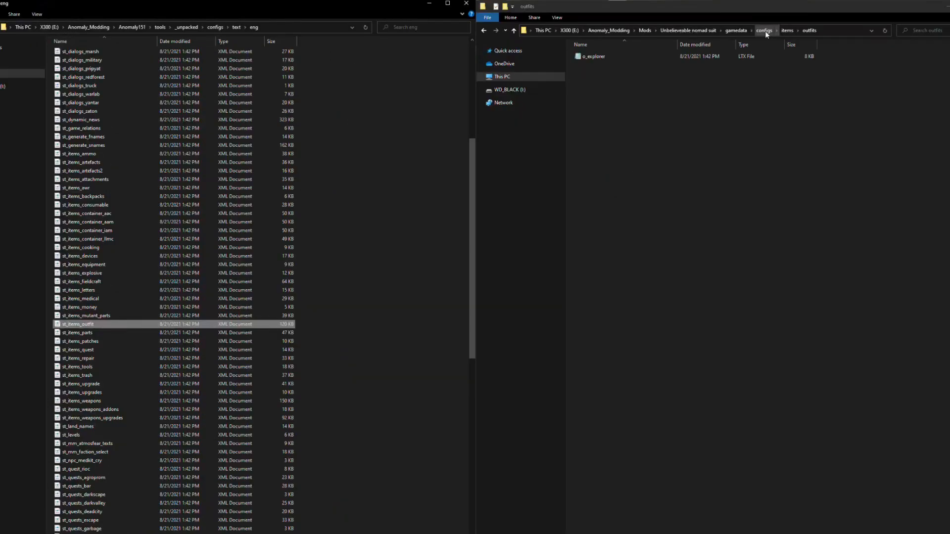
{"action": "left_click", "coordinate": [764, 30]}
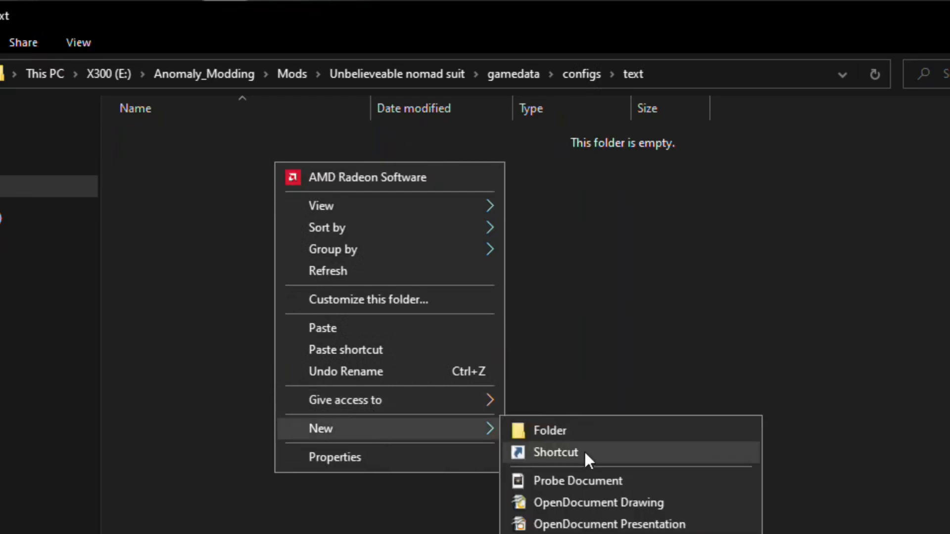
{"action": "left_click", "coordinate": [549, 429]}
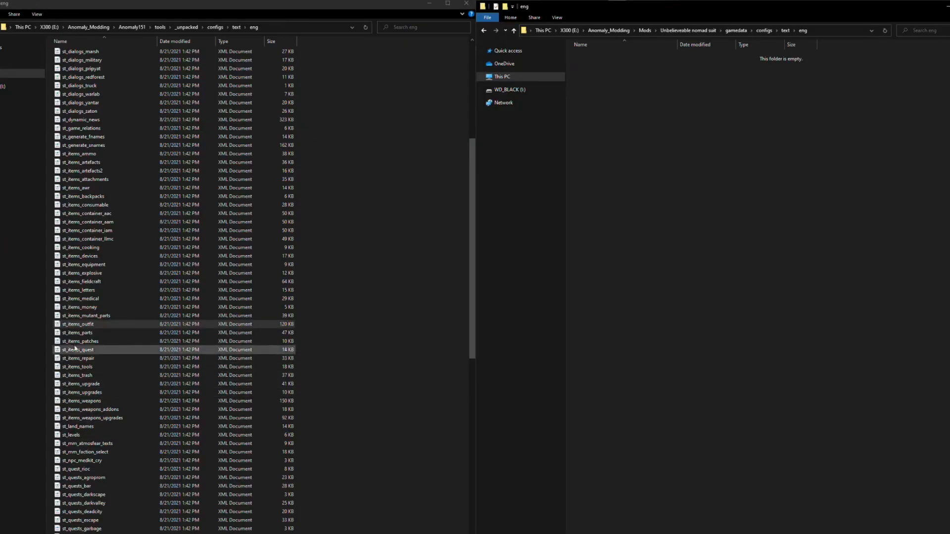
{"action": "left_click", "coordinate": [77, 324]}
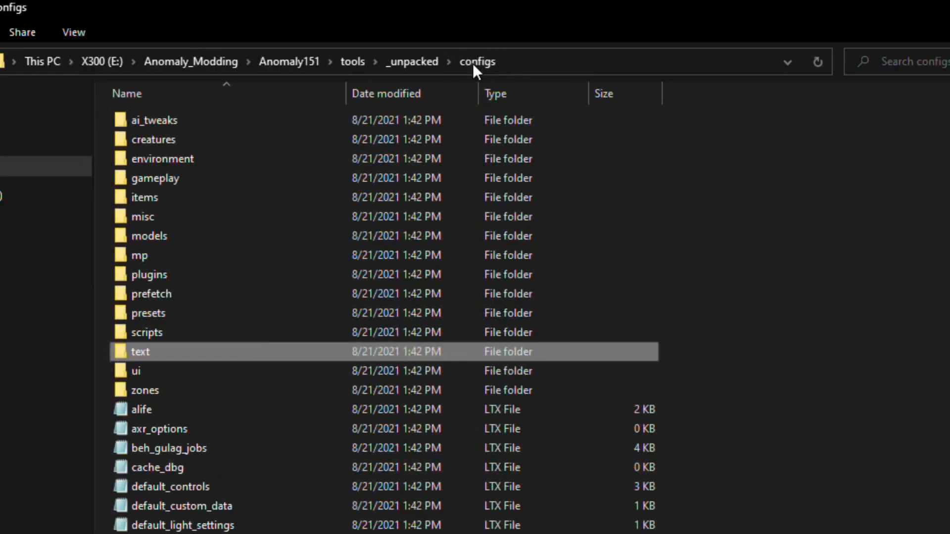
Step: Open the unpacked configs\items\trade folder and copy trade_stalker_sidorovich
{"action": "left_click", "coordinate": [144, 197]}
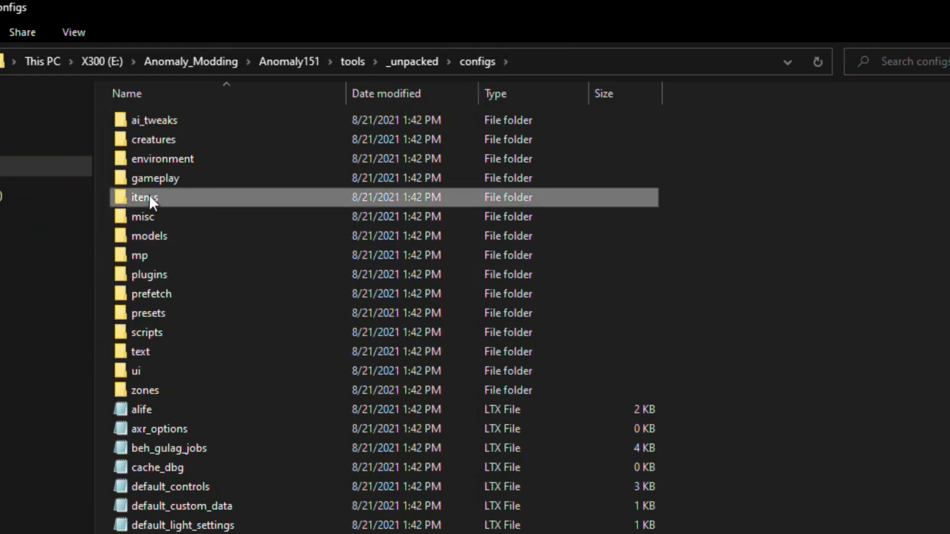
{"action": "double_click", "coordinate": [144, 197]}
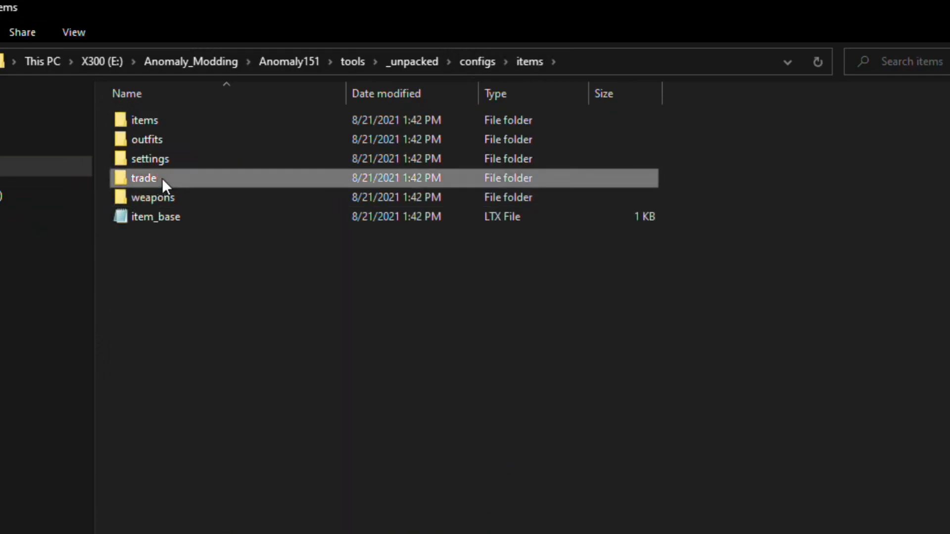
{"action": "double_click", "coordinate": [143, 177]}
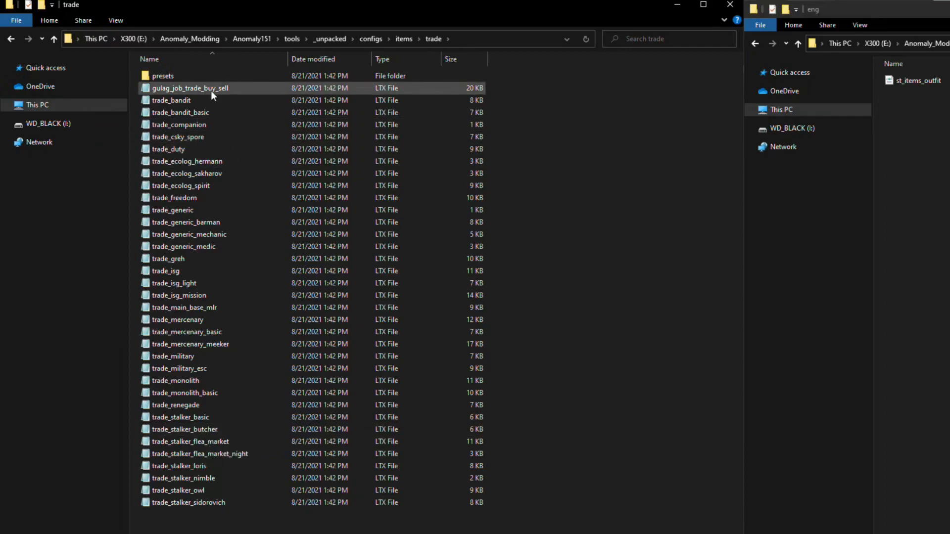
{"action": "left_click", "coordinate": [200, 453]}
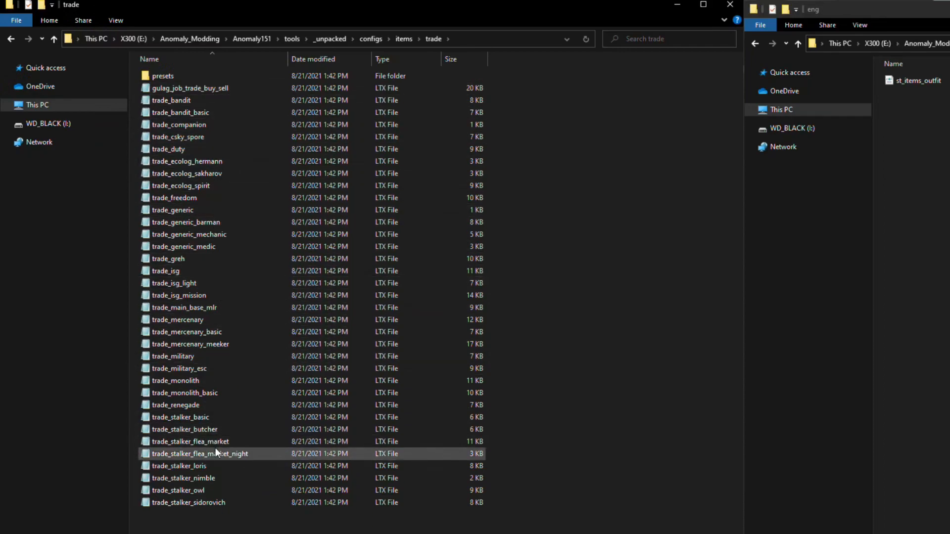
{"action": "left_click", "coordinate": [184, 429]}
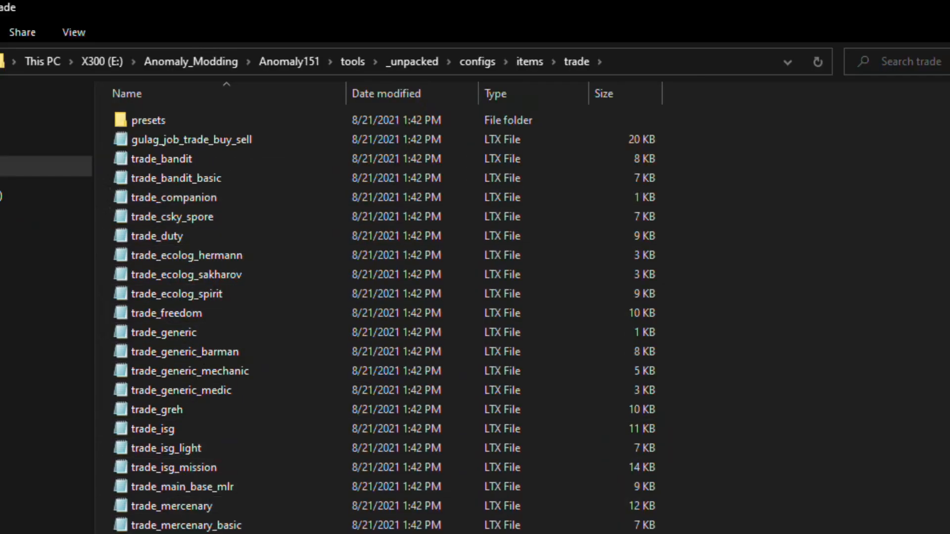
{"action": "scroll", "scroll_direction": "down", "scroll_amount": 3}
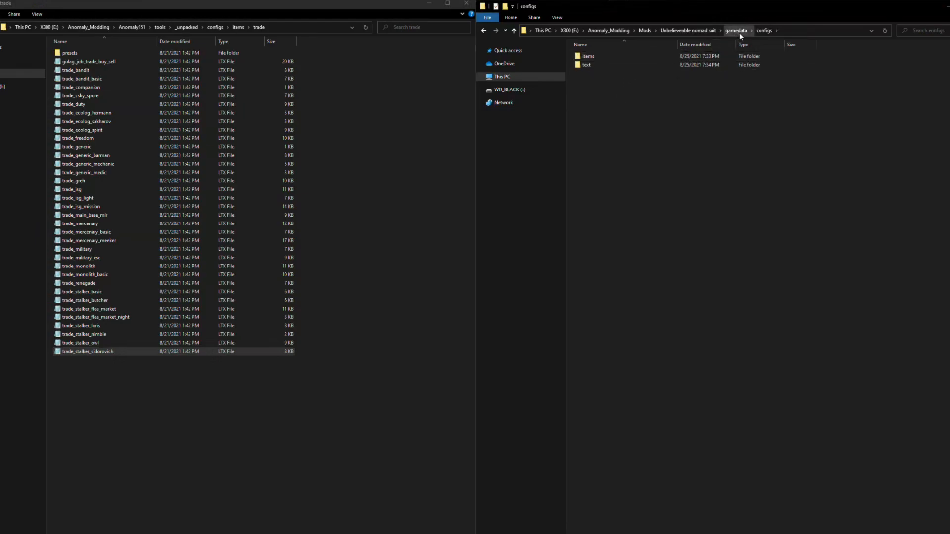
Step: Make a trade folder in the mod's items folder and paste trade_stalker_sidorovich there
{"action": "left_click", "coordinate": [588, 56]}
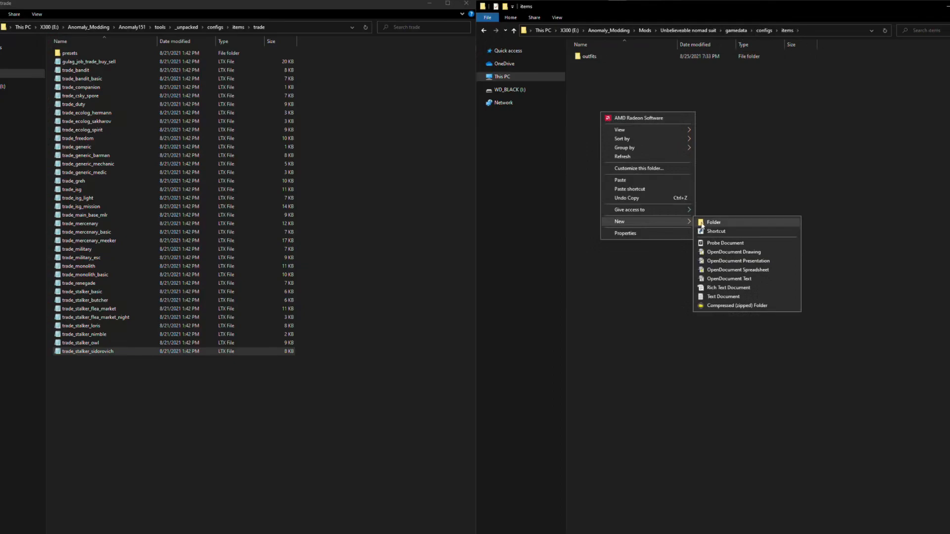
{"action": "left_click", "coordinate": [714, 222]}
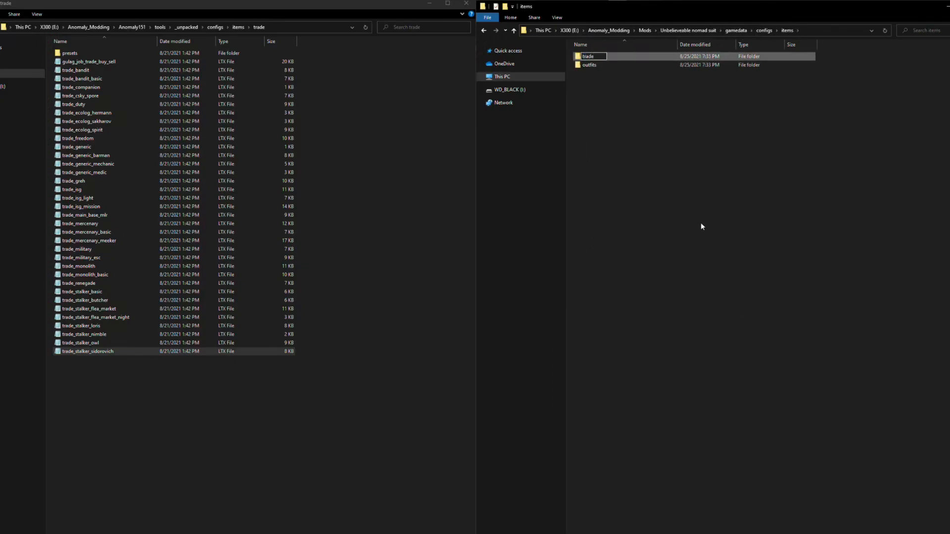
{"action": "right_click", "coordinate": [87, 351]}
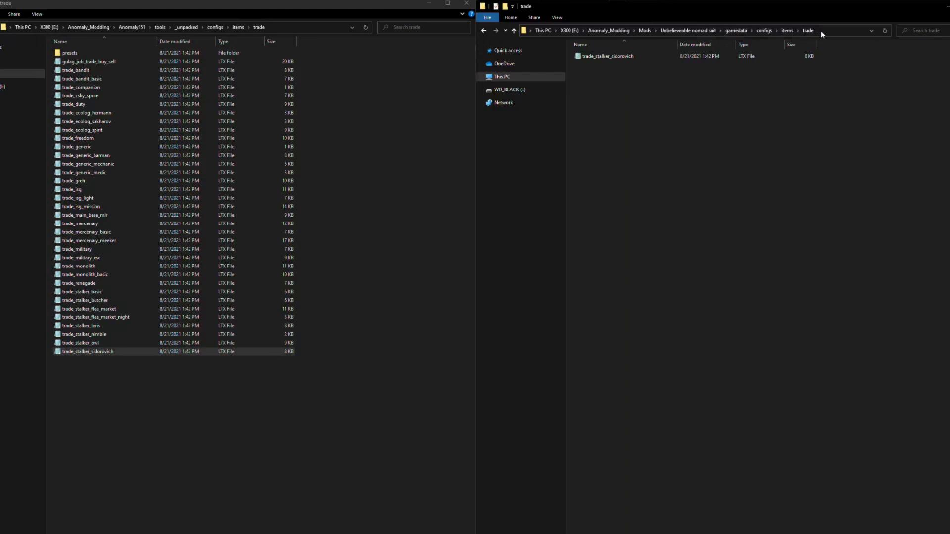
{"action": "left_click", "coordinate": [606, 56]}
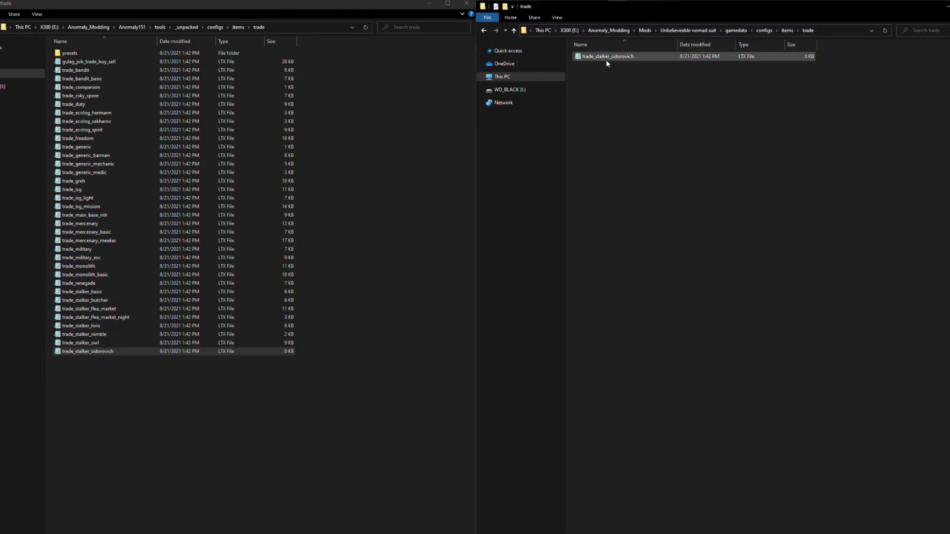
{"action": "left_click", "coordinate": [607, 56]}
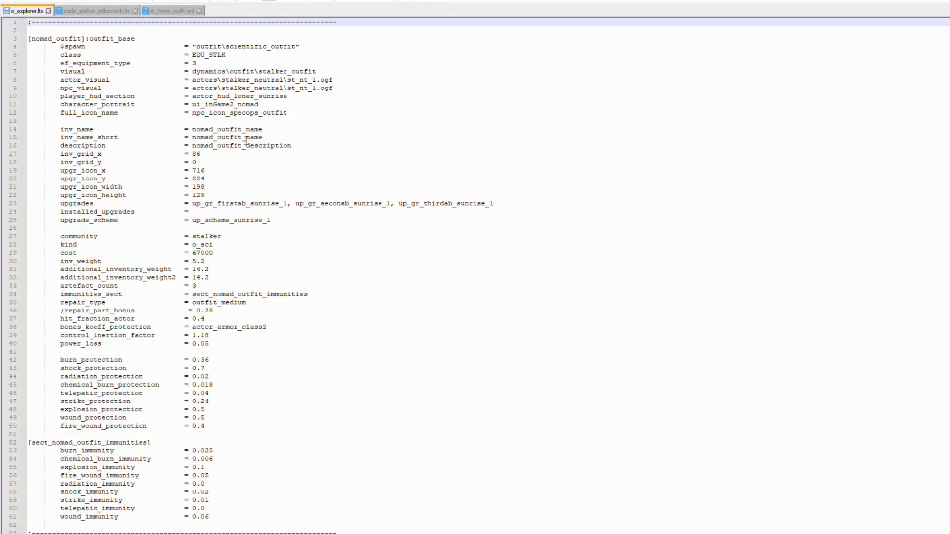
{"action": "mouse_move", "coordinate": [379, 205]}
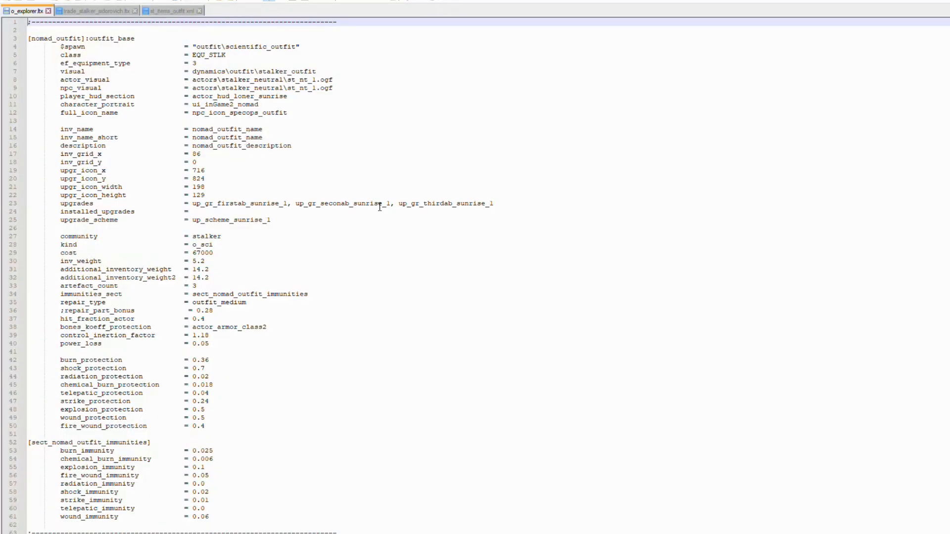
Step: Scroll o_explorer.ltx down to the final wastelander outfit immunities section
{"action": "scroll", "scroll_direction": "down", "scroll_amount": 3}
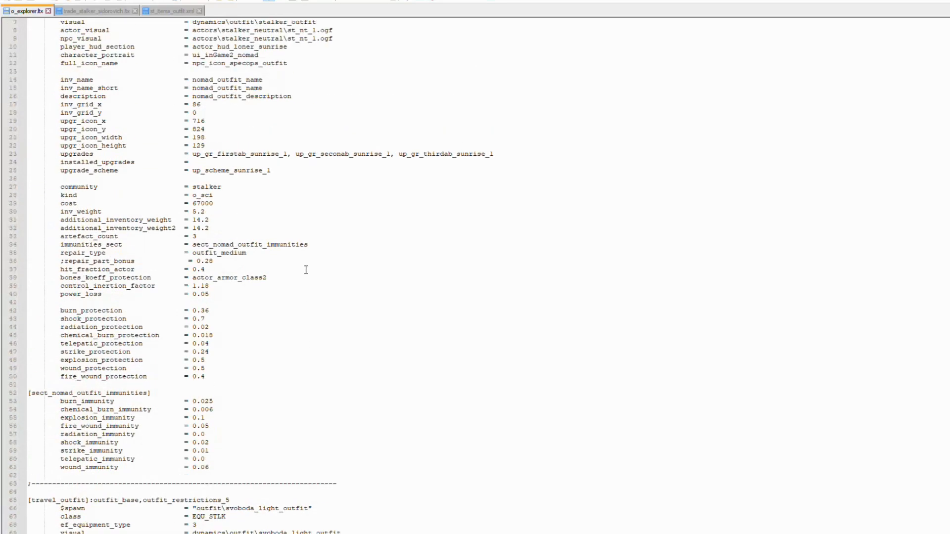
{"action": "mouse_move", "coordinate": [170, 416]}
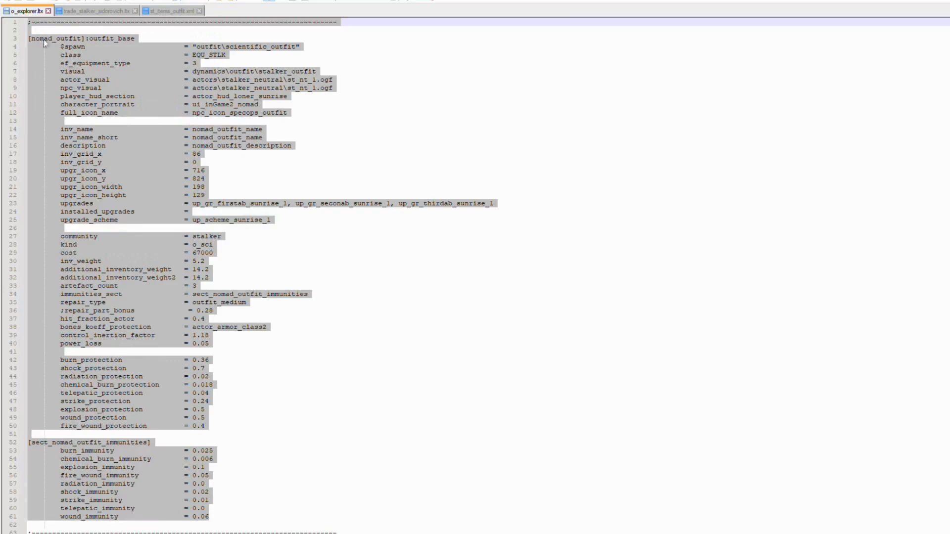
{"action": "scroll", "scroll_direction": "down", "scroll_amount": 3}
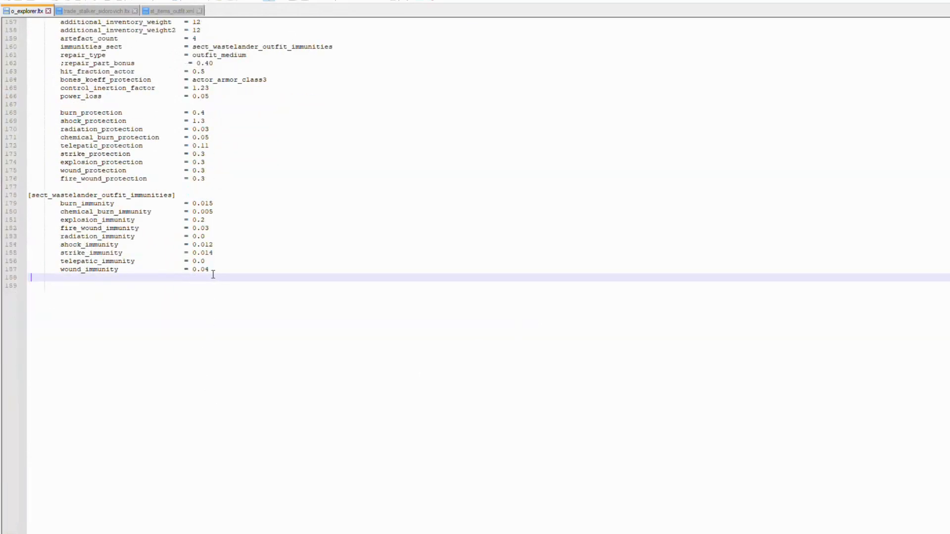
Step: Paste the nomad outfit block at the end of o_explorer and add '_' to its header
{"action": "scroll", "scroll_direction": "down", "scroll_amount": 3}
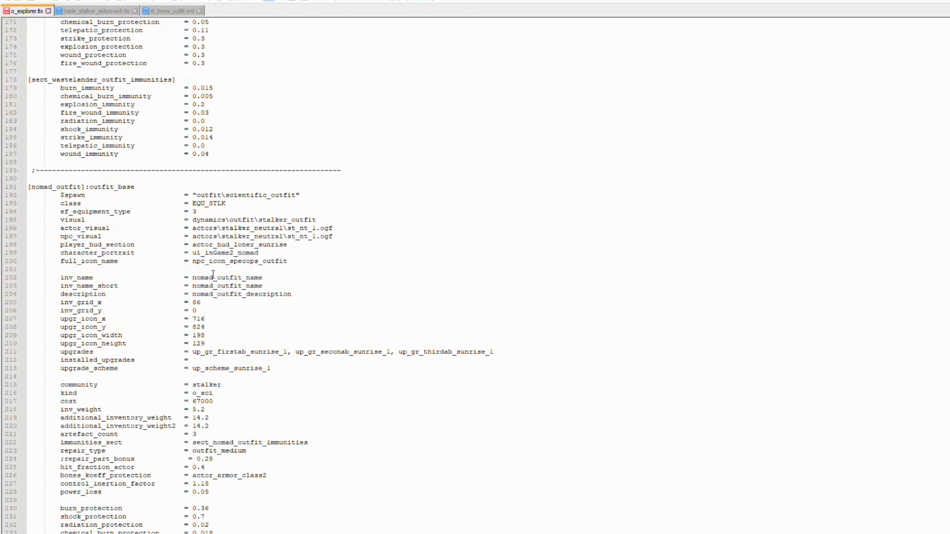
{"action": "scroll", "scroll_direction": "down", "scroll_amount": 3}
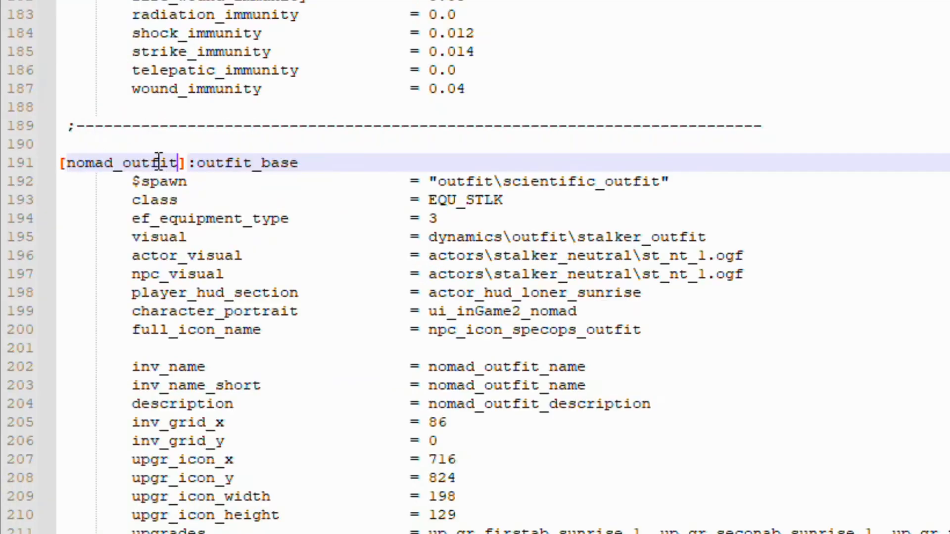
{"action": "type", "text": "_nomad_outfit_immunities_1]"}
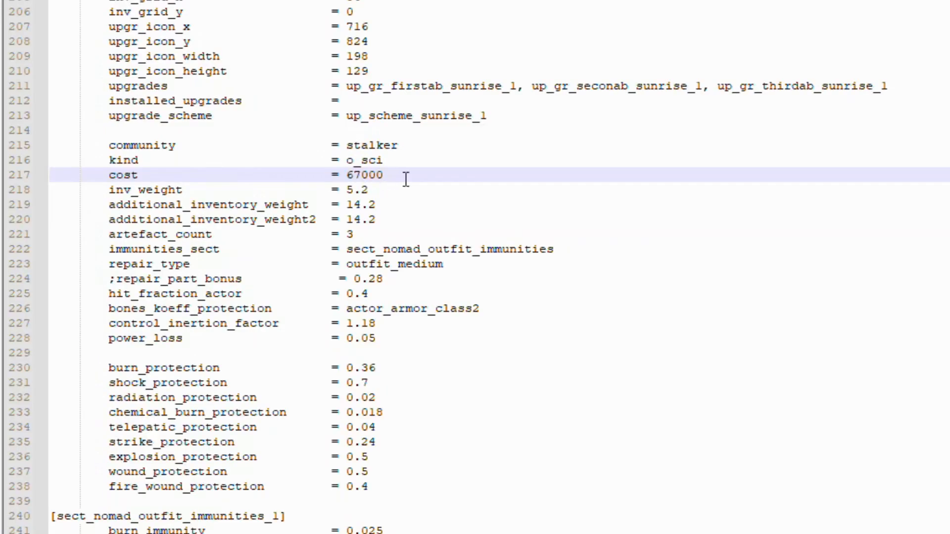
{"action": "mouse_move", "coordinate": [392, 172]}
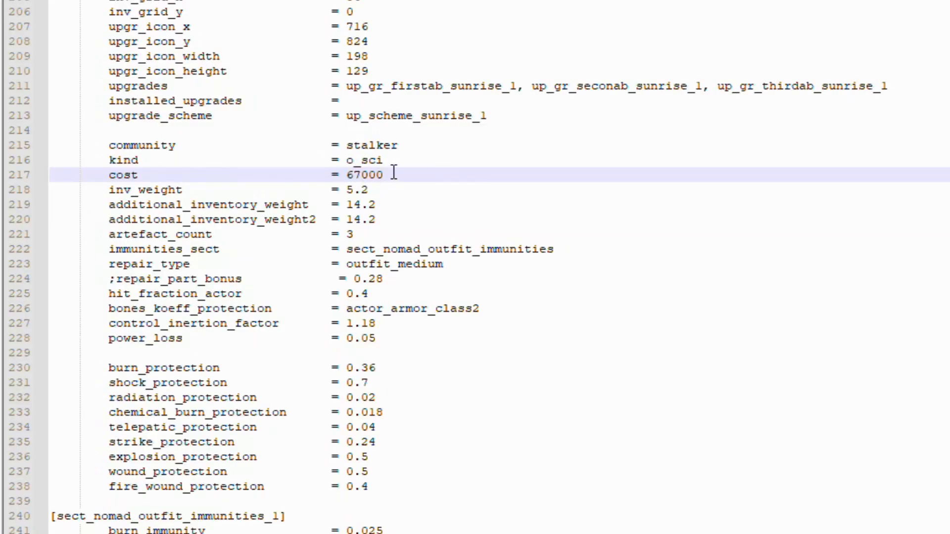
Step: Change the copied outfit's cost from 67000 to 5000
{"action": "left_click", "coordinate": [159, 174]}
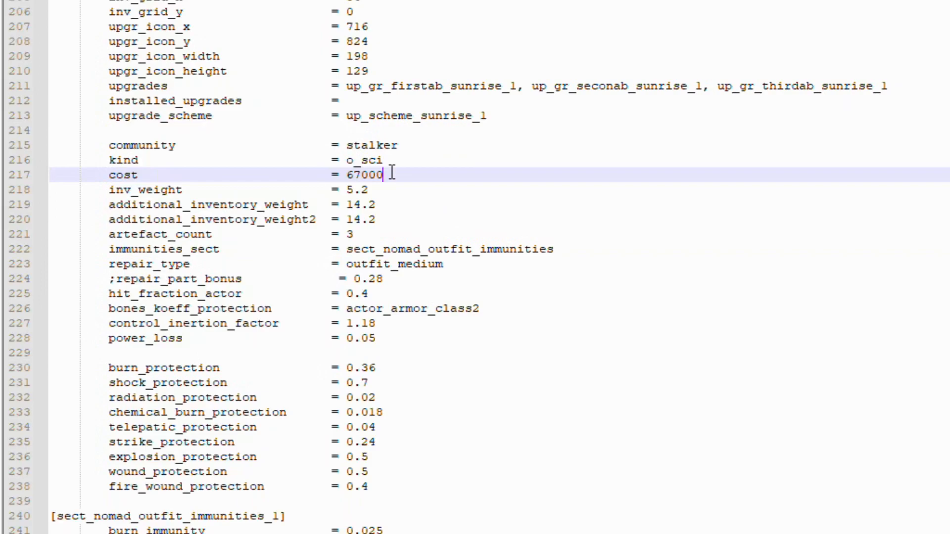
{"action": "key", "text": "backspace"}
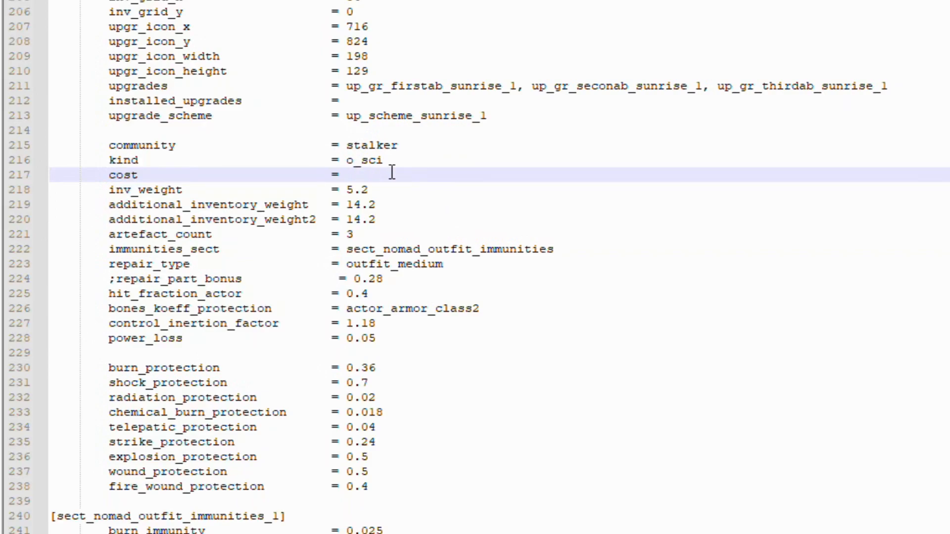
{"action": "type", "text": "5000"}
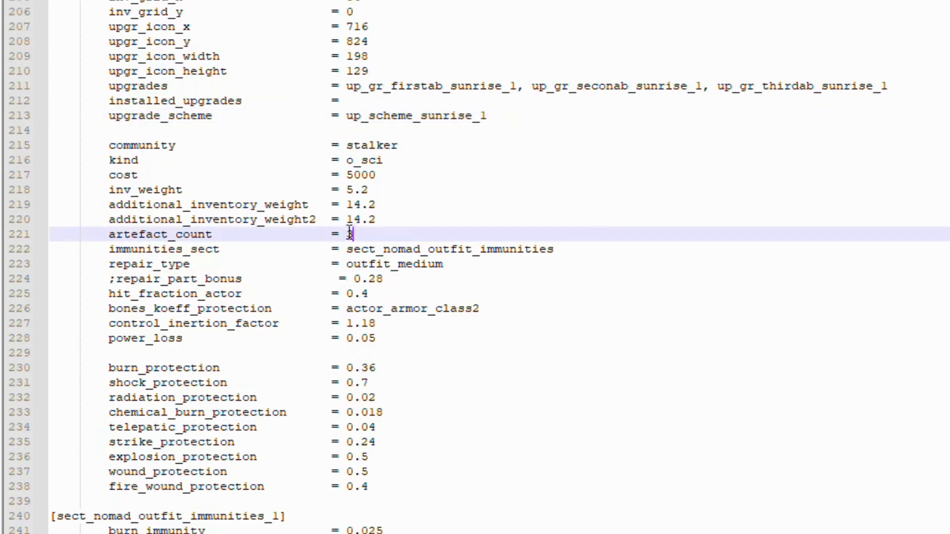
Step: Append '_1' to immunities_sect so it points to sect_nomad_outfit_immunities_1
{"action": "double_click", "coordinate": [350, 235]}
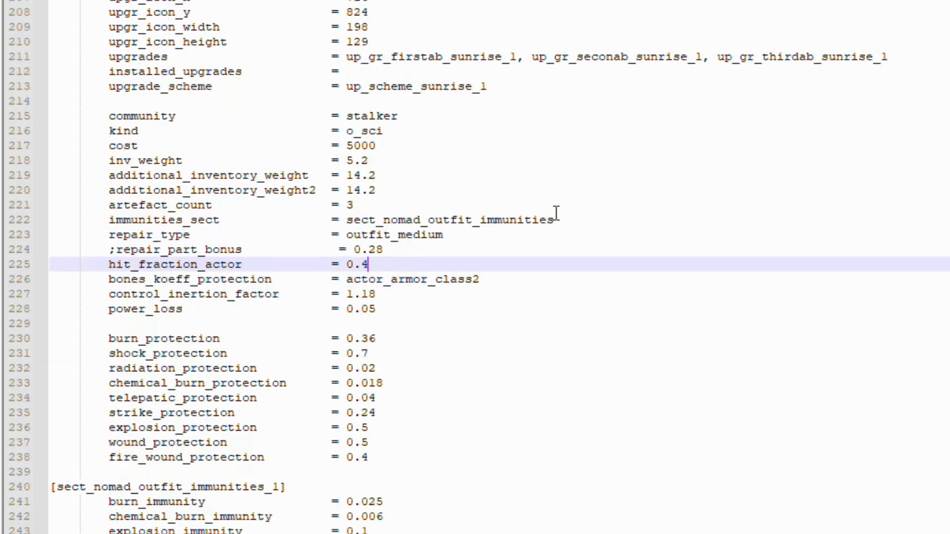
{"action": "left_click", "coordinate": [567, 220]}
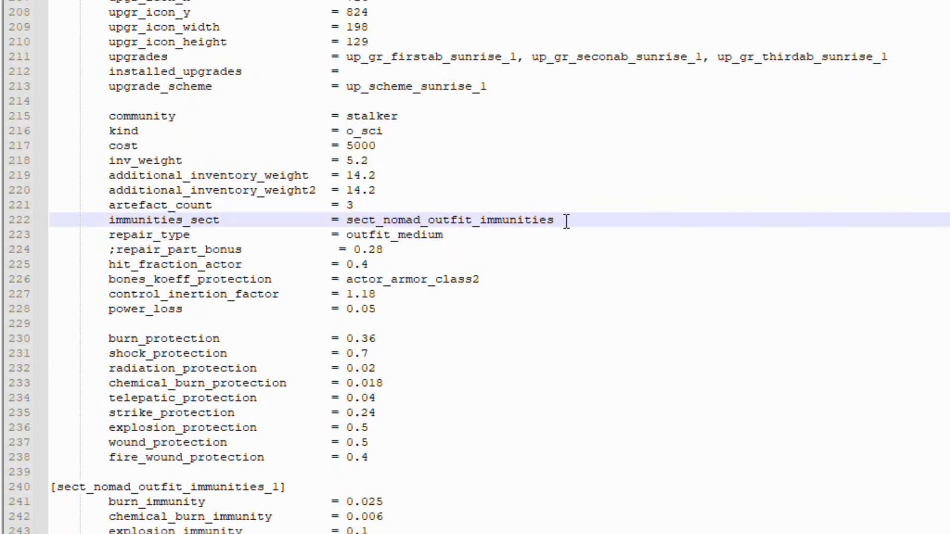
{"action": "mouse_move", "coordinate": [191, 475]}
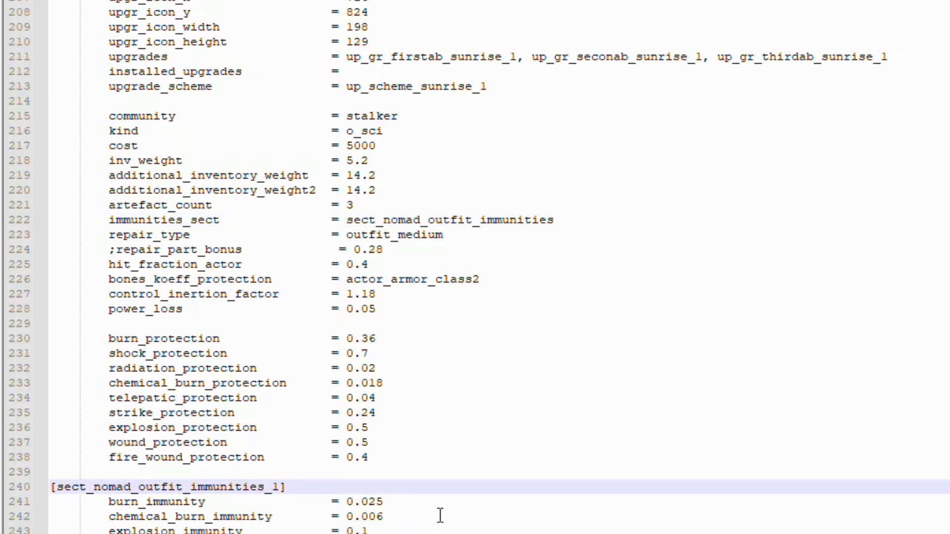
{"action": "left_click", "coordinate": [553, 219]}
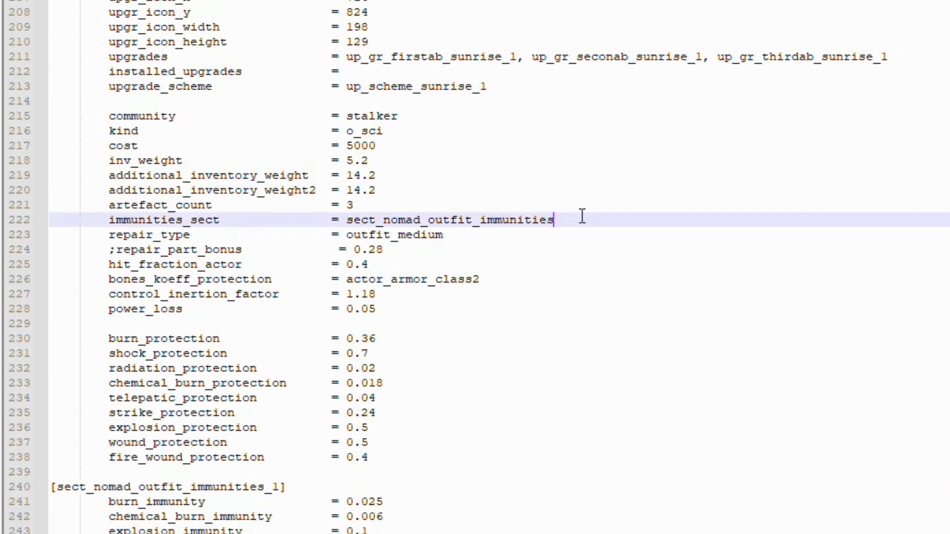
{"action": "type", "text": "_1"}
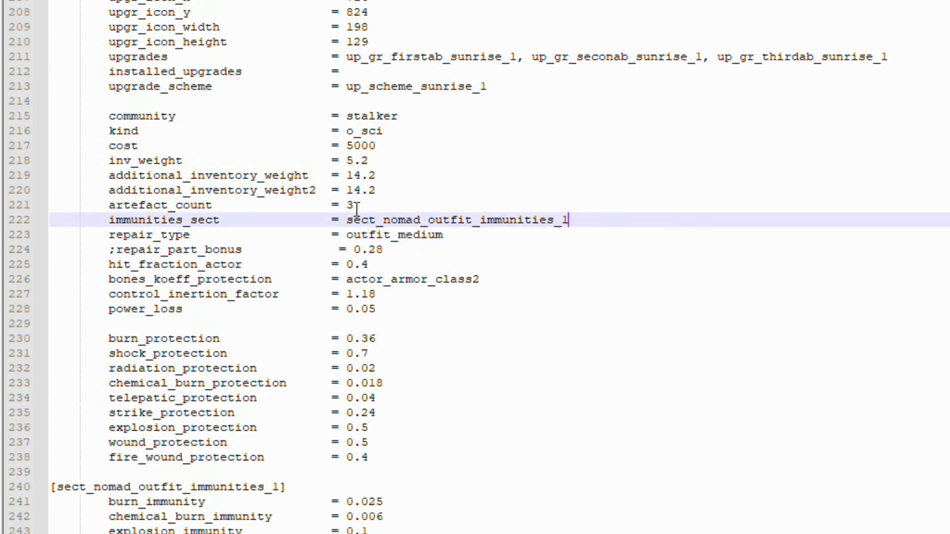
Step: Select the bones_koeff_protection line and inspect its actor_armor_class2 value
{"action": "scroll", "scroll_direction": "down", "scroll_amount": 3}
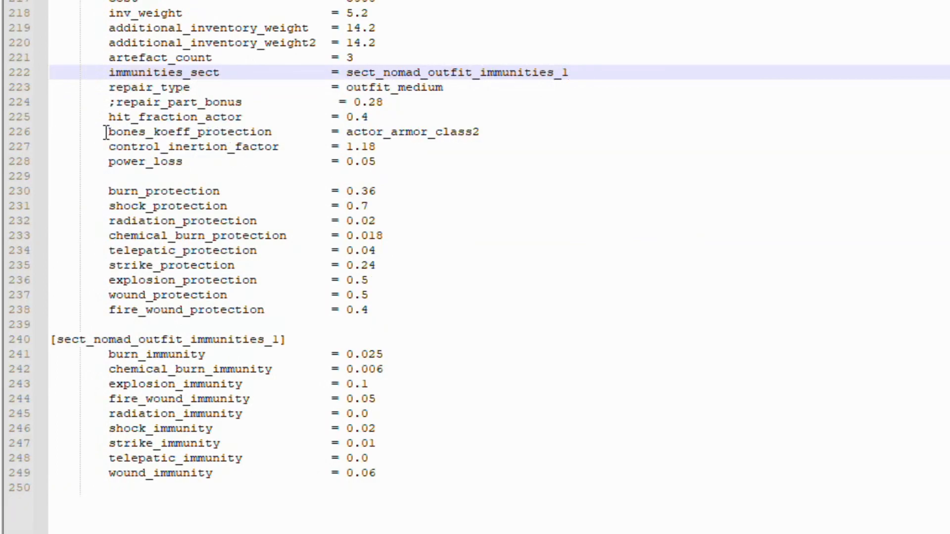
{"action": "left_click_drag", "start_coordinate": [108, 132], "coordinate": [368, 310]}
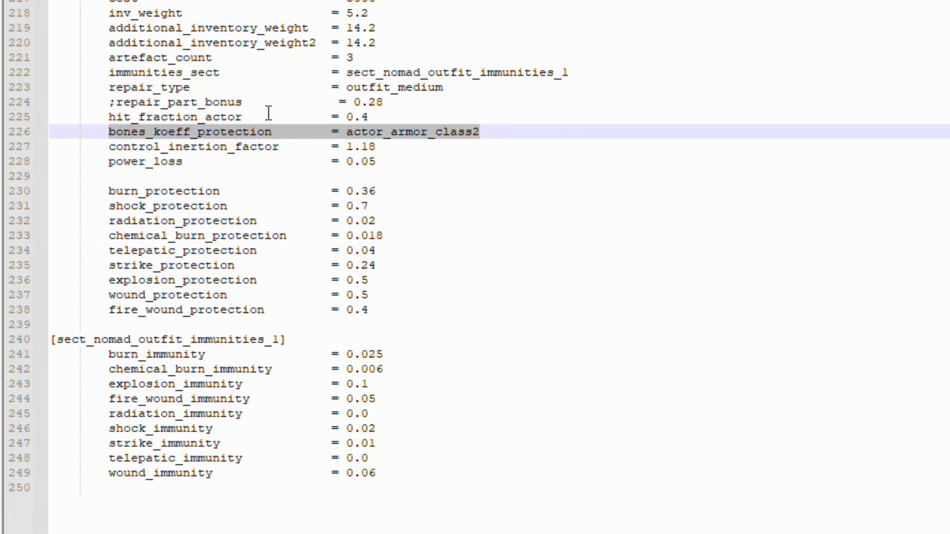
{"action": "left_click", "coordinate": [172, 265]}
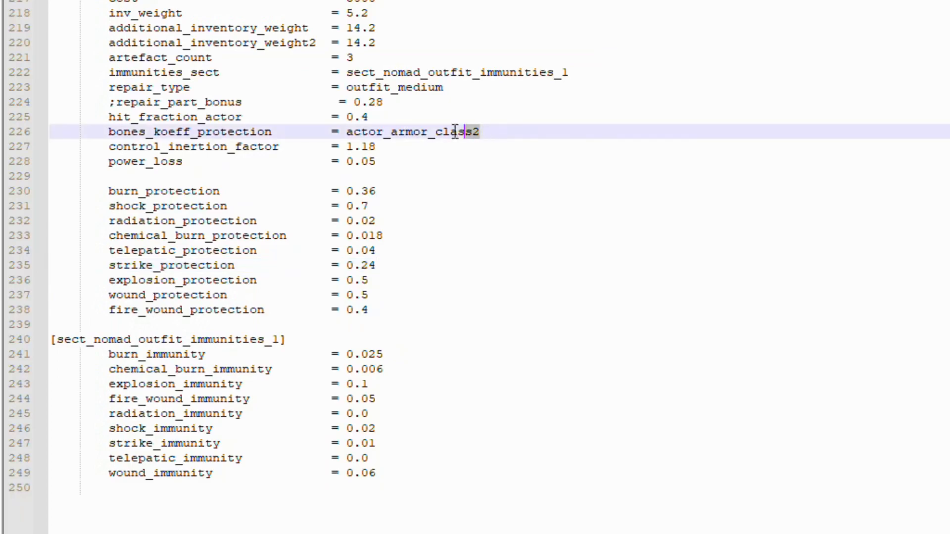
{"action": "double_click", "coordinate": [412, 132]}
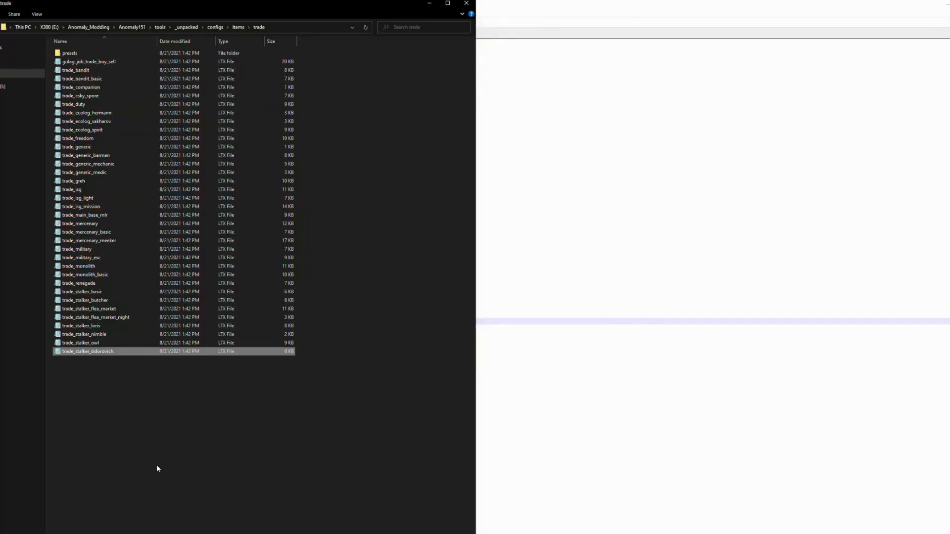
Step: Move from the trade folder to the unpacked outfits folder and open o_csky.ltx
{"action": "left_click", "coordinate": [215, 28]}
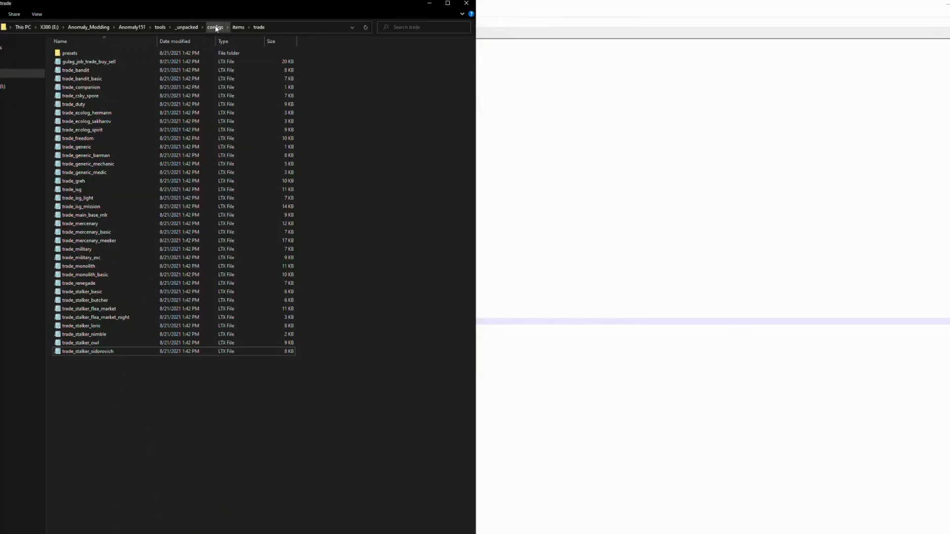
{"action": "left_click", "coordinate": [261, 27]}
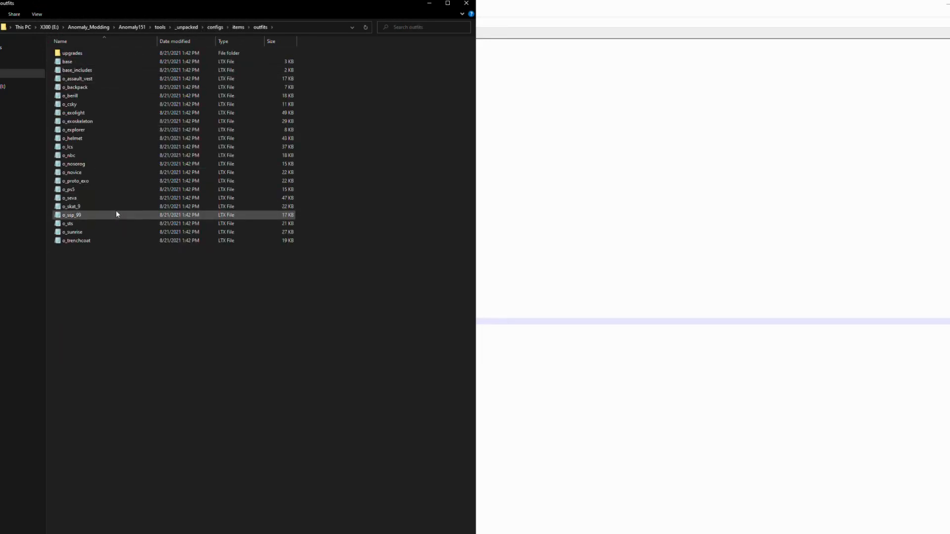
{"action": "left_click", "coordinate": [73, 172]}
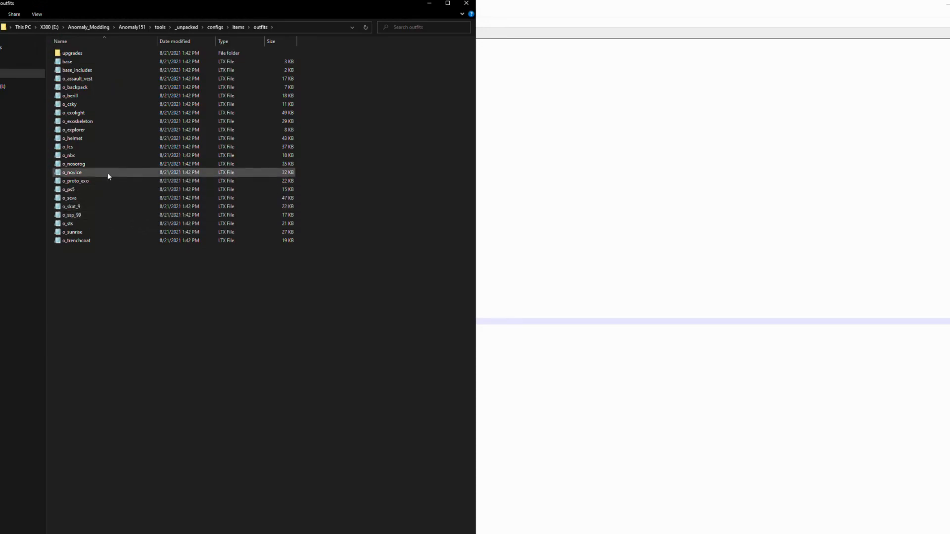
{"action": "left_click", "coordinate": [70, 104]}
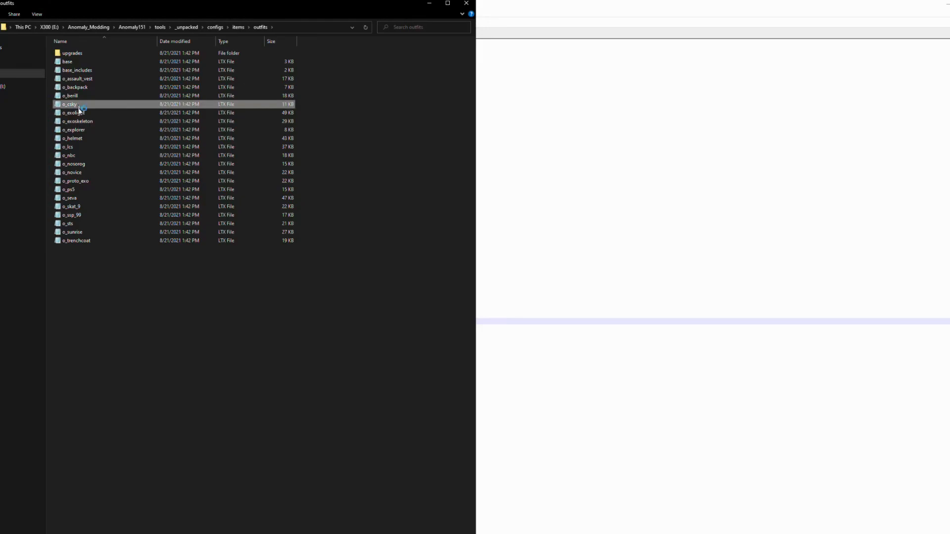
{"action": "double_click", "coordinate": [69, 103]}
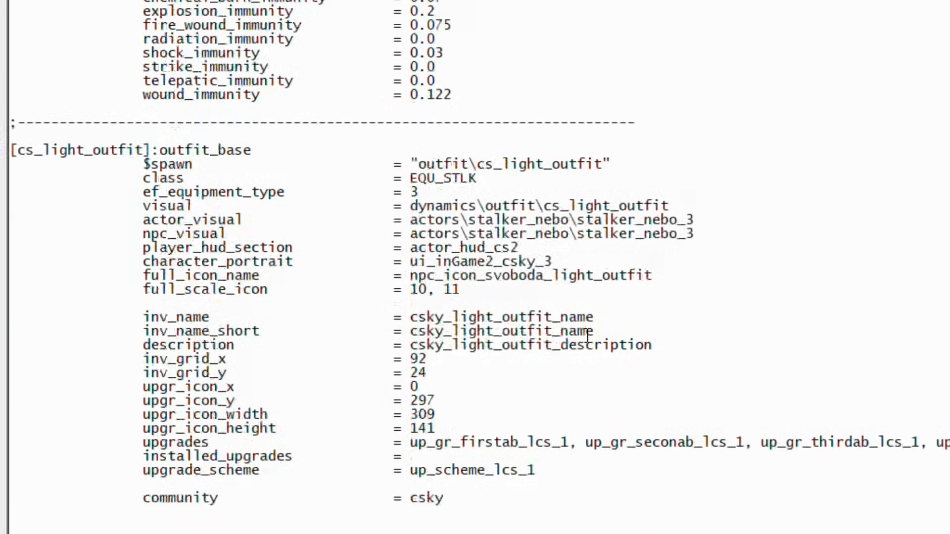
Step: Scroll to [cs_heavy_outfit] and select its name and the actor_armor_cs_heavy protection value
{"action": "scroll", "scroll_direction": "down", "scroll_amount": 3}
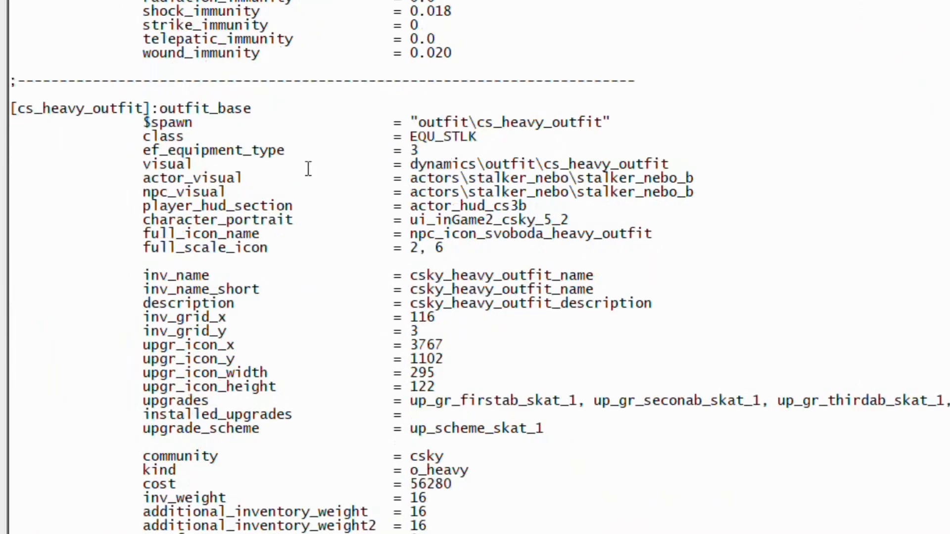
{"action": "double_click", "coordinate": [78, 107]}
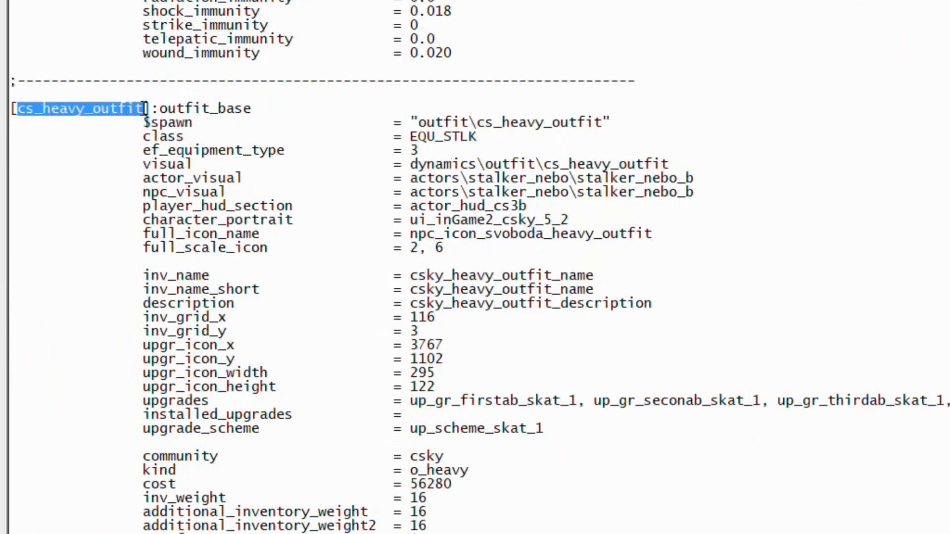
{"action": "scroll", "scroll_direction": "down", "scroll_amount": 3}
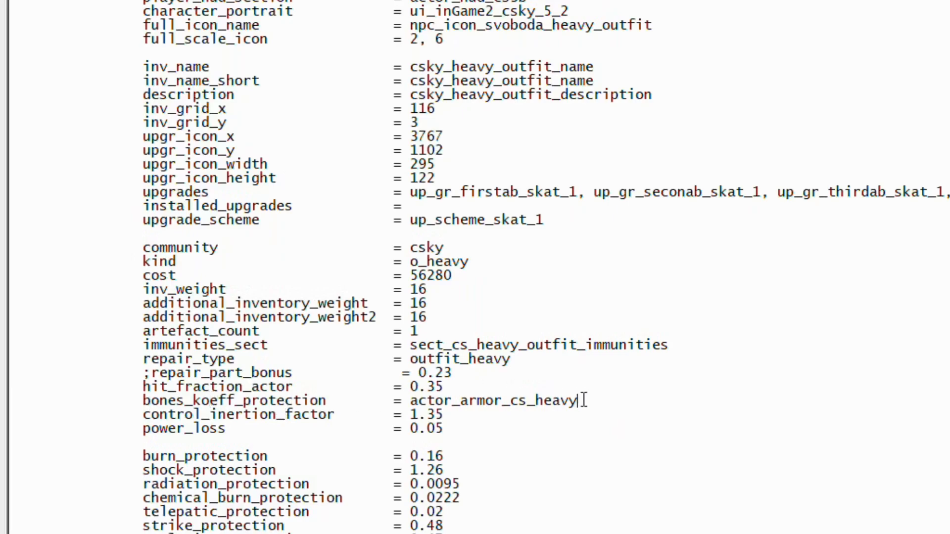
{"action": "double_click", "coordinate": [494, 399]}
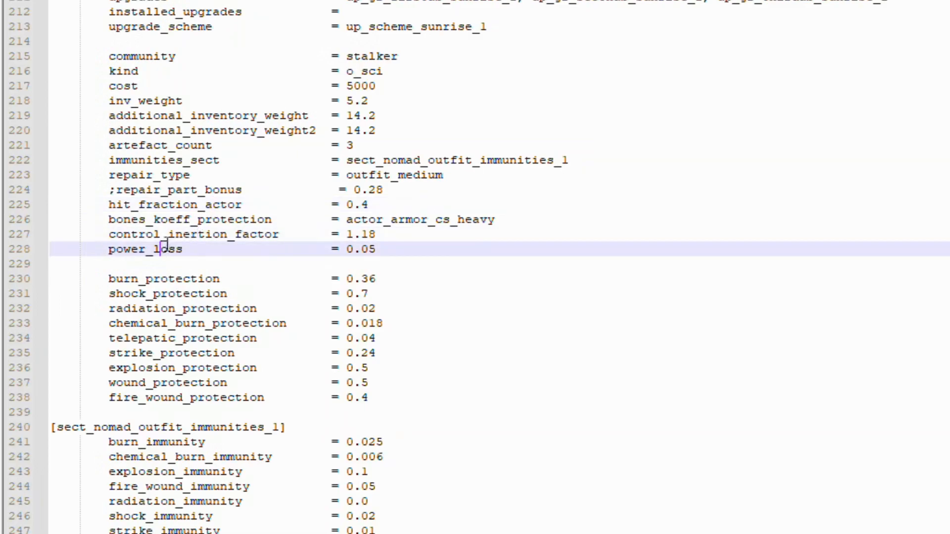
{"action": "scroll", "scroll_direction": "down", "scroll_amount": 3}
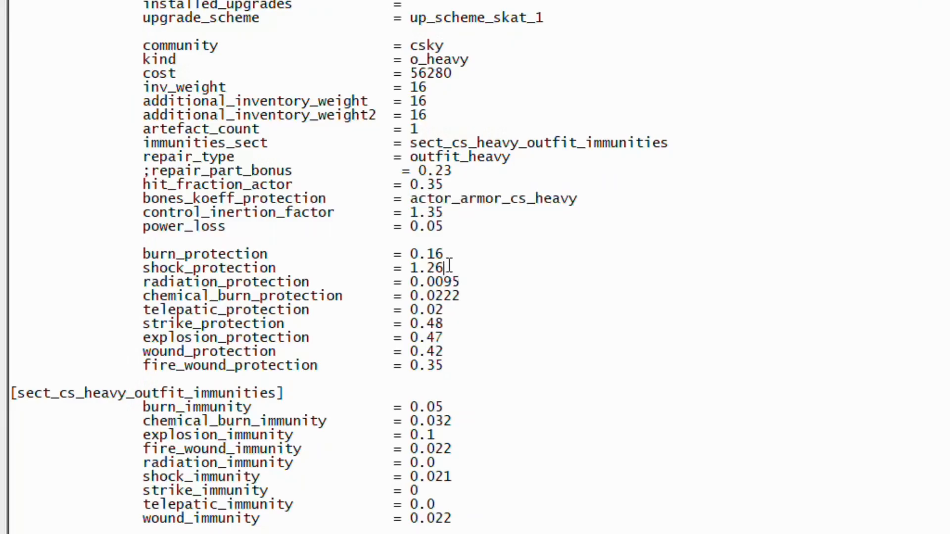
{"action": "double_click", "coordinate": [426, 268]}
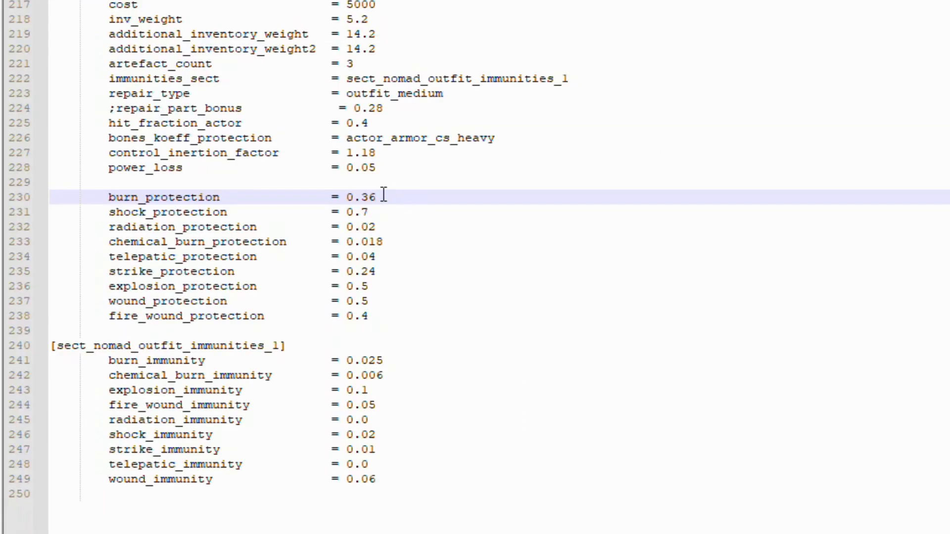
Step: Set burn protection 0.40, shock 0.9, radiation 0.025 and chemical burn 0.022
{"action": "key", "text": "Backspace"}
{"action": "type", "text": "40"}
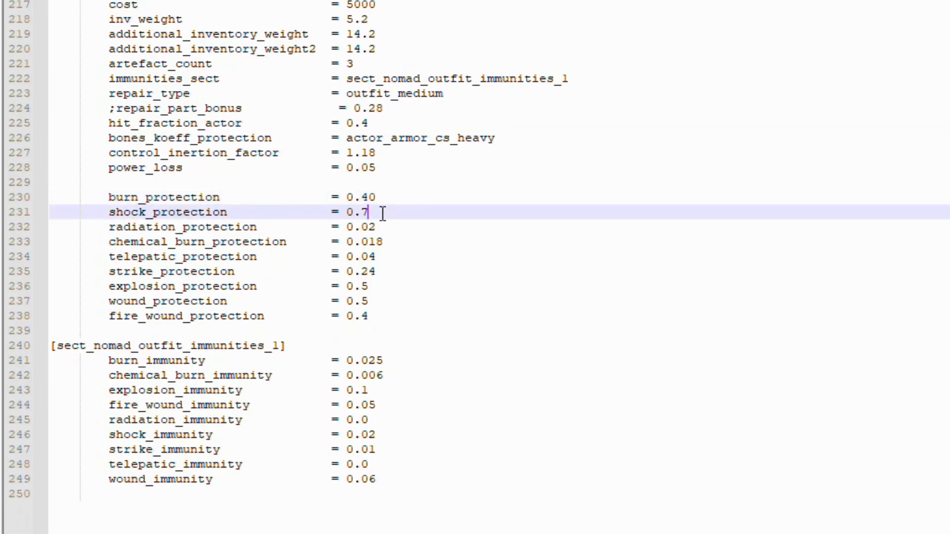
{"action": "key", "text": "Backspace"}
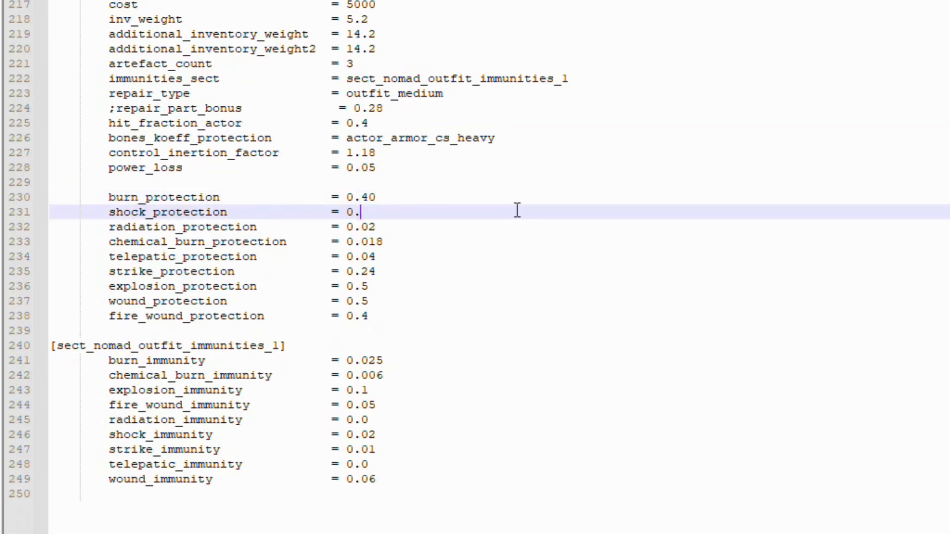
{"action": "type", "text": "9"}
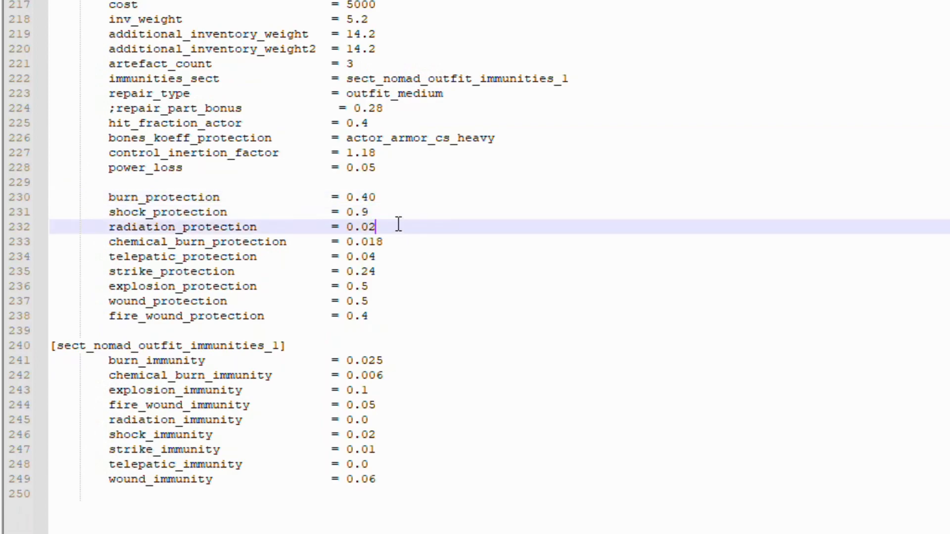
{"action": "type", "text": "5"}
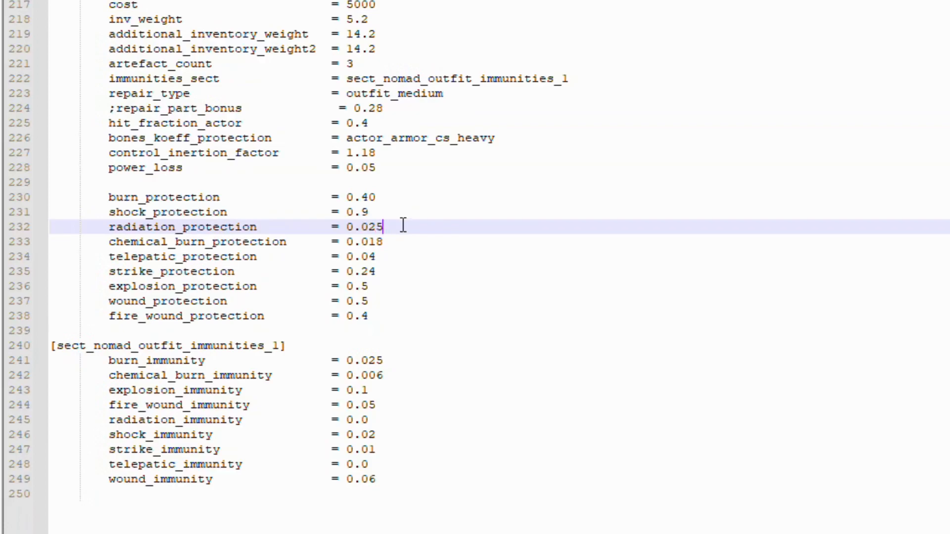
{"action": "left_click", "coordinate": [400, 240]}
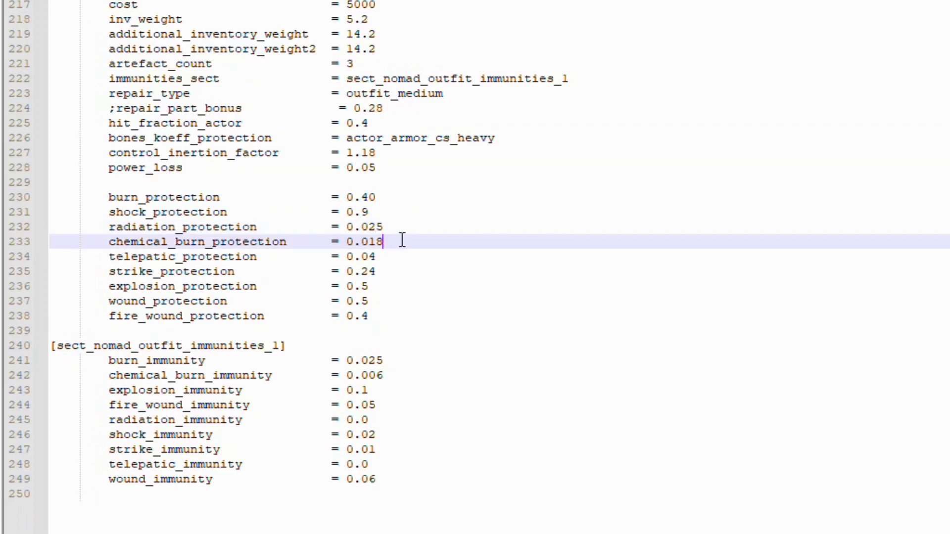
{"action": "key", "text": "BackSpace"}
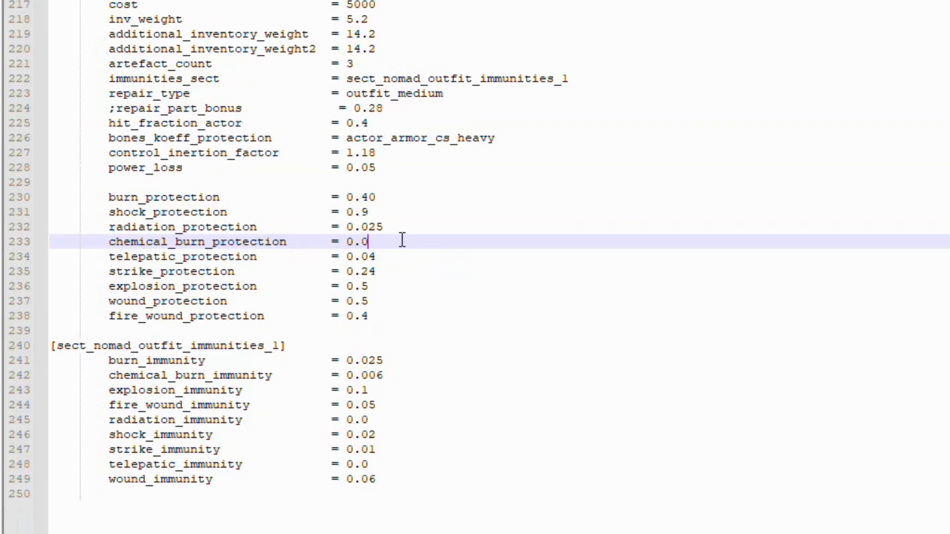
{"action": "type", "text": "2"}
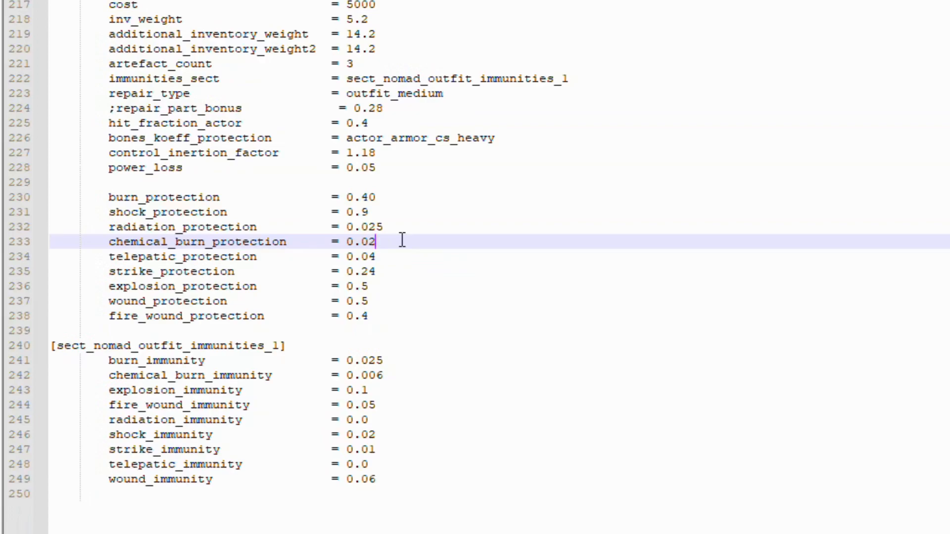
{"action": "type", "text": "2"}
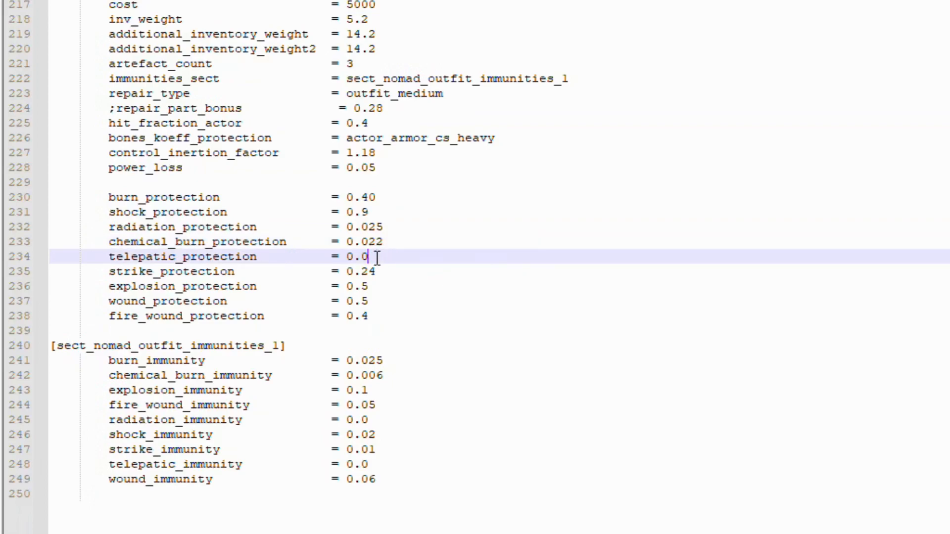
{"action": "type", "text": "5"}
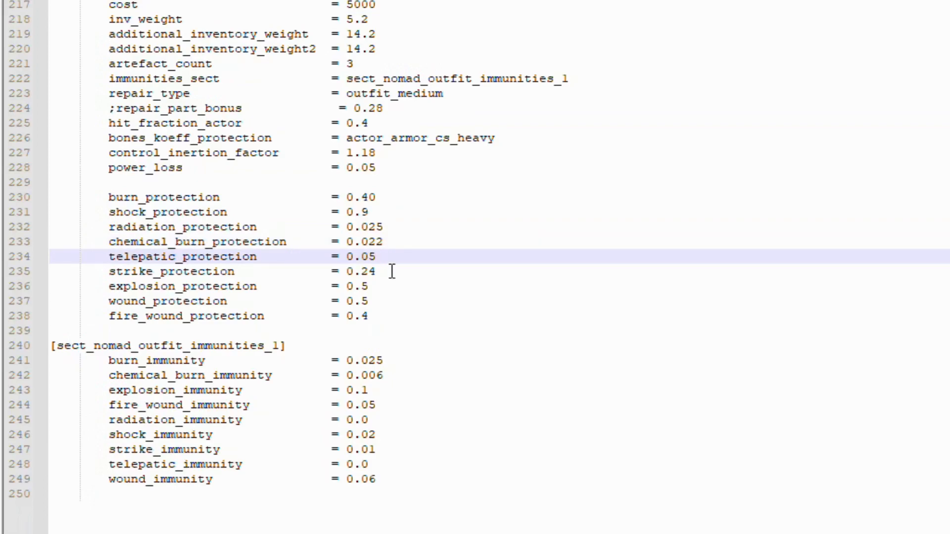
Step: Set strike protection 0.48, explosion and wound 0.56, and fire wound 0.46
{"action": "key", "text": "Backspace"}
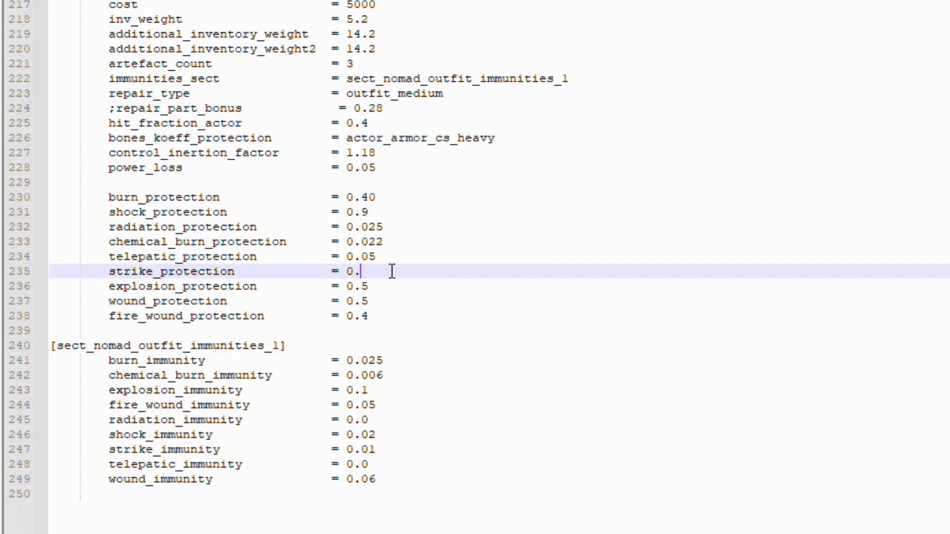
{"action": "type", "text": "48"}
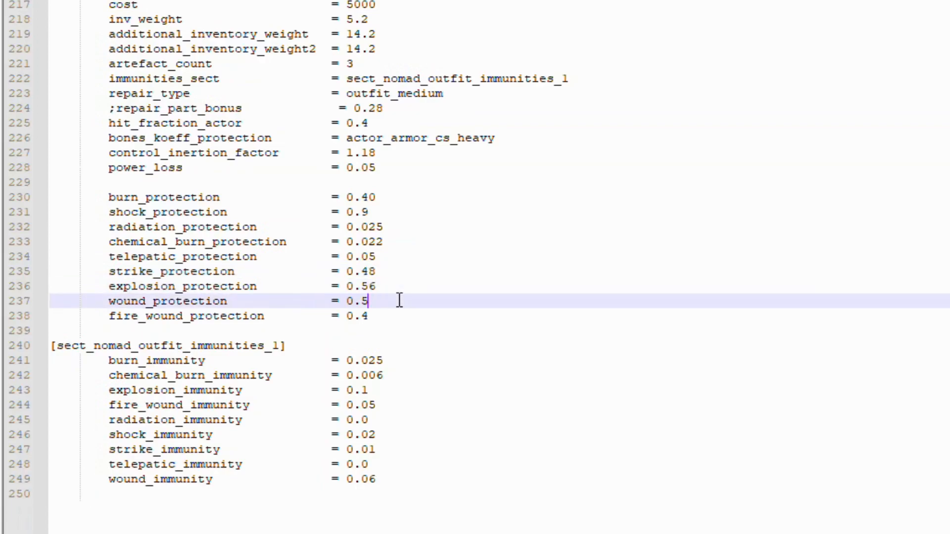
{"action": "type", "text": "6"}
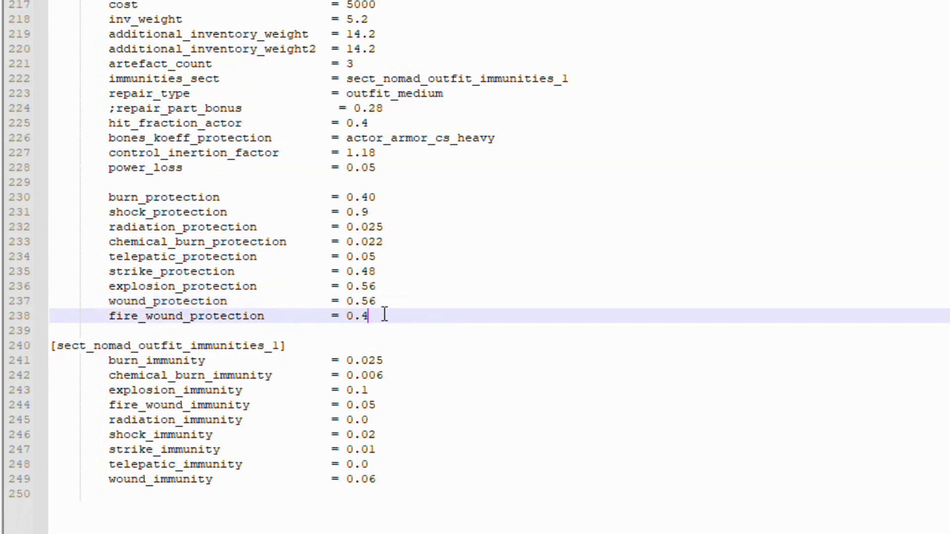
{"action": "type", "text": "65"}
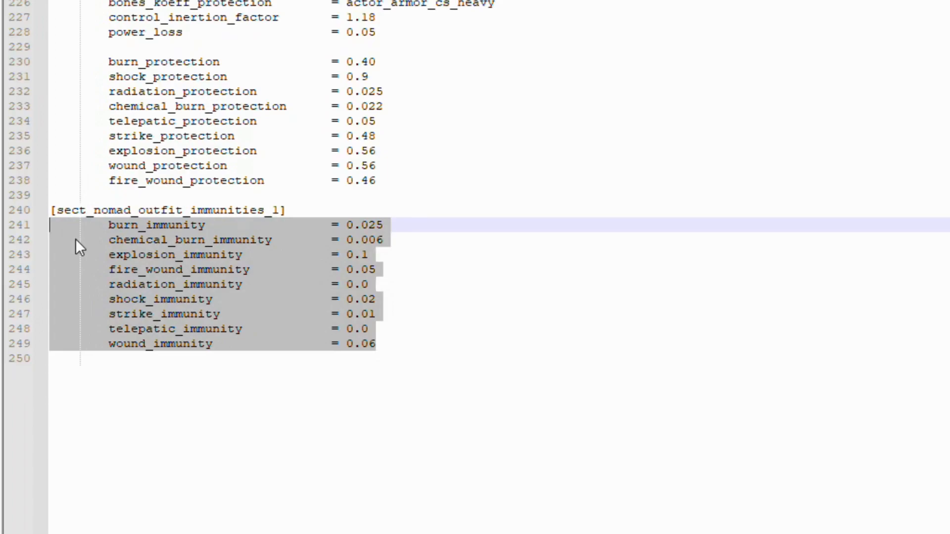
{"action": "left_click", "coordinate": [379, 270]}
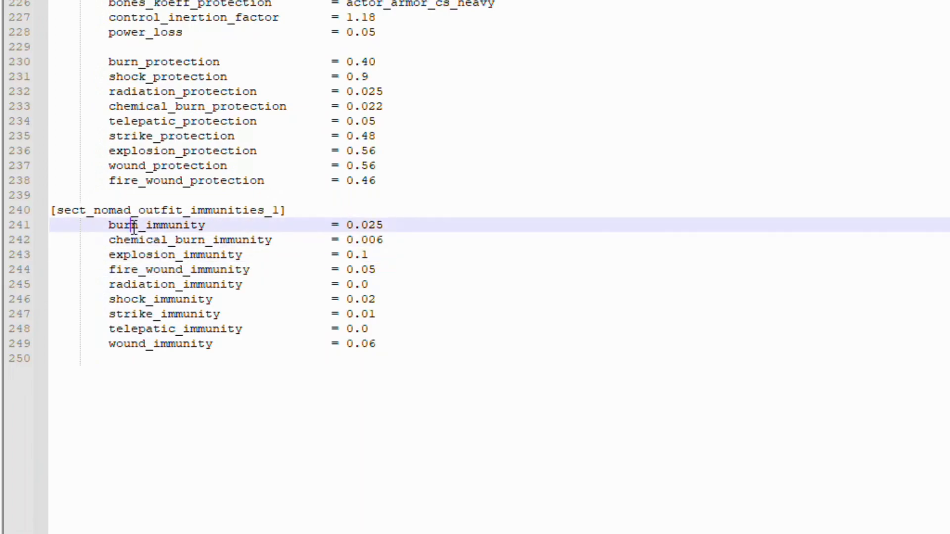
Step: Change explosion_immunity to 0.07, fire_wound_immunity to 0.007 and shock_immunity to 0.018
{"action": "double_click", "coordinate": [370, 225]}
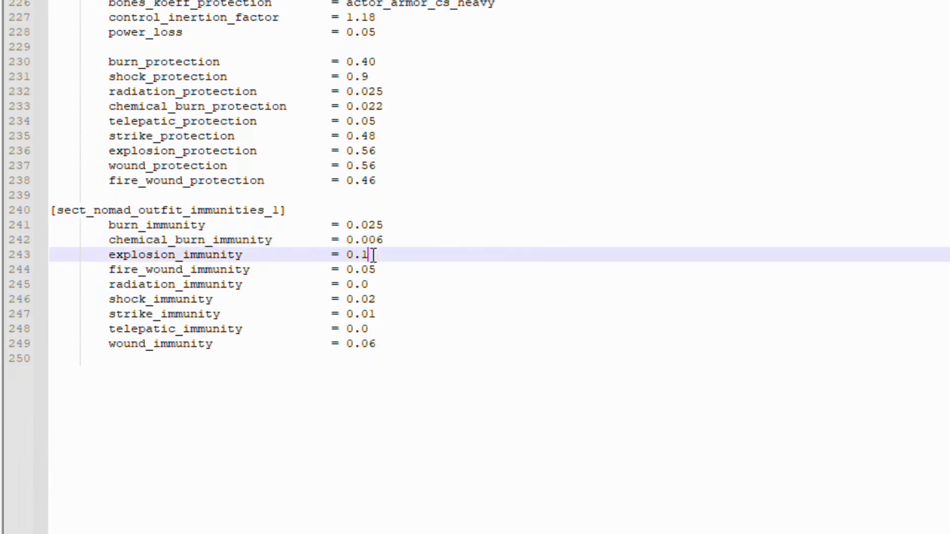
{"action": "key", "text": "backspace"}
{"action": "type", "text": "07"}
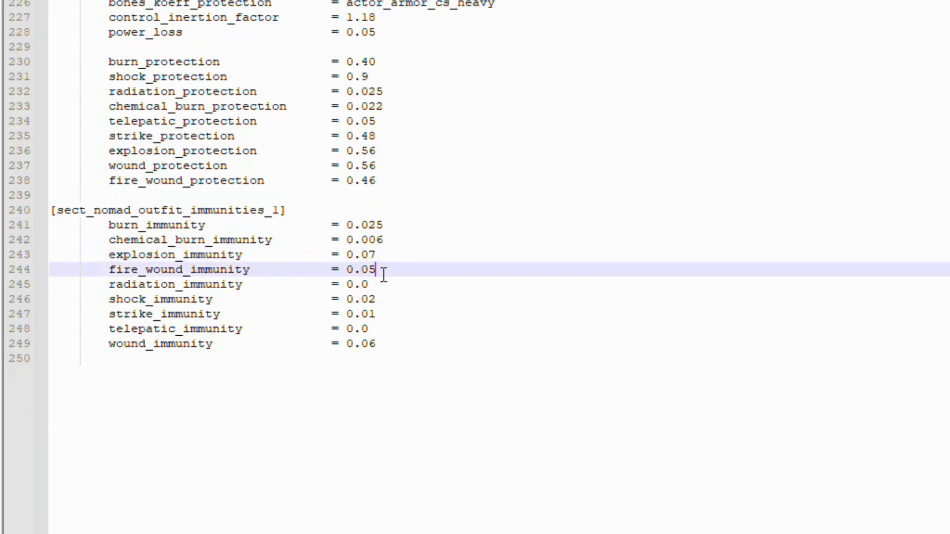
{"action": "key", "text": "Backspace"}
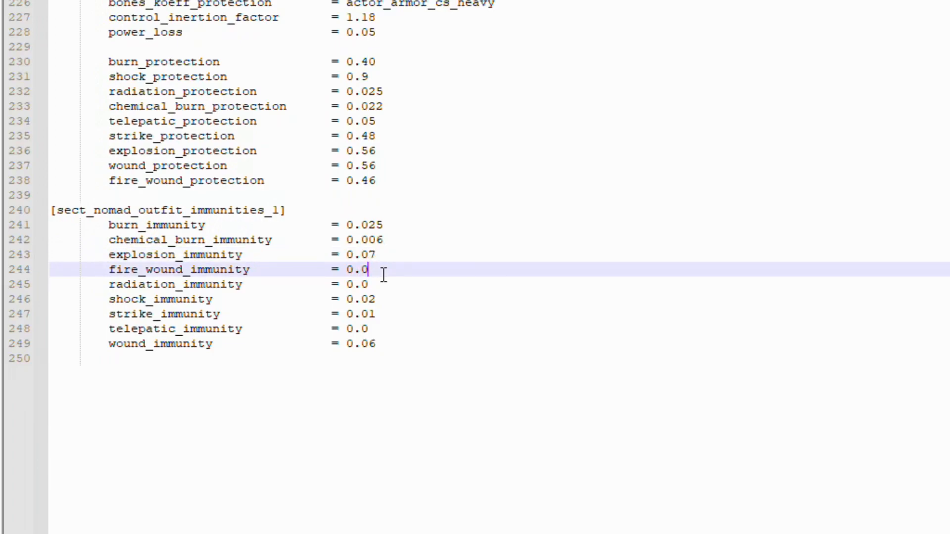
{"action": "type", "text": "07"}
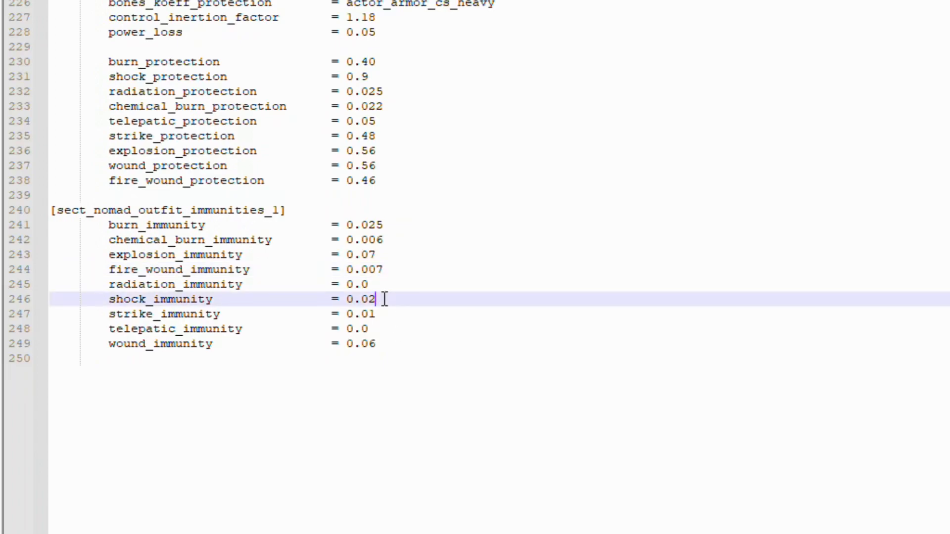
{"action": "type", "text": "8"}
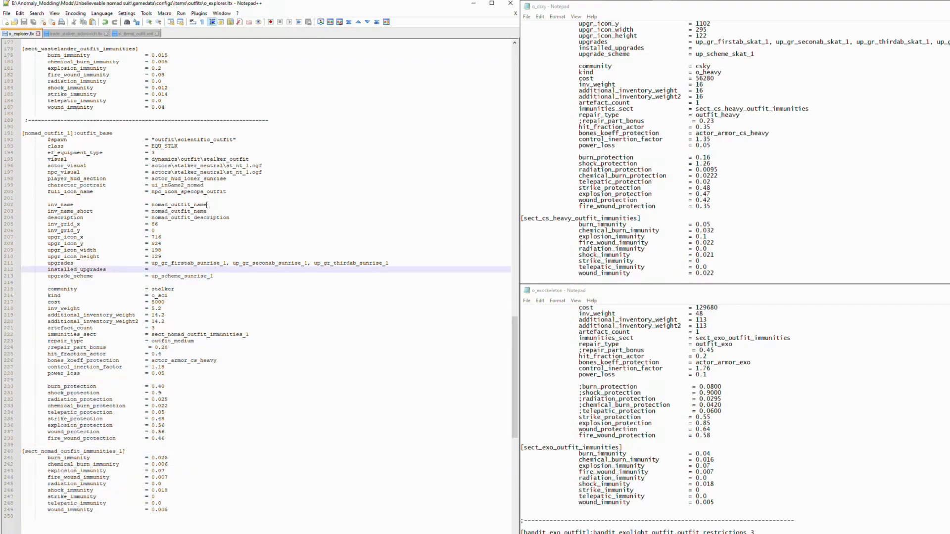
Step: Append _1 to the inv_name, inv_name_short and description ids, then go to st_items_outfit.xml
{"action": "left_click", "coordinate": [209, 204]}
{"action": "type", "text": "_1"}
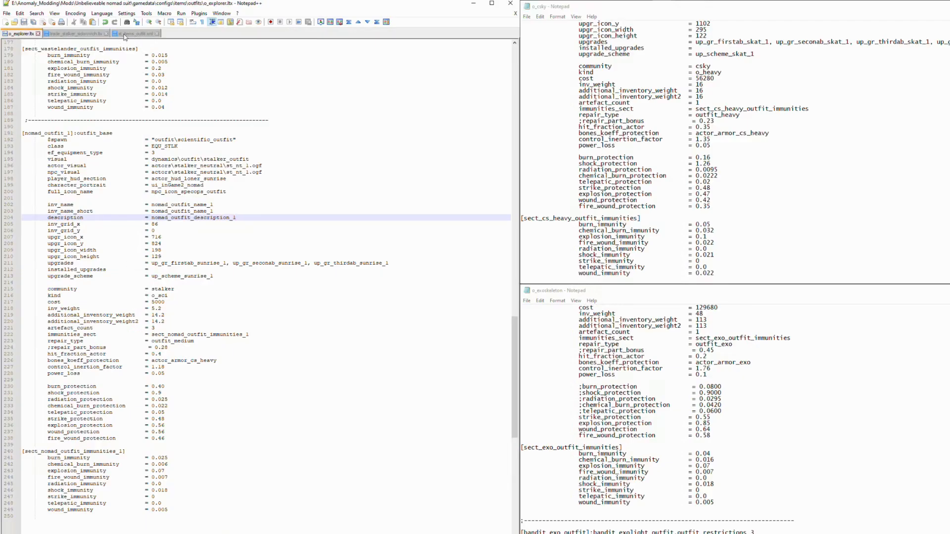
{"action": "left_click", "coordinate": [137, 33]}
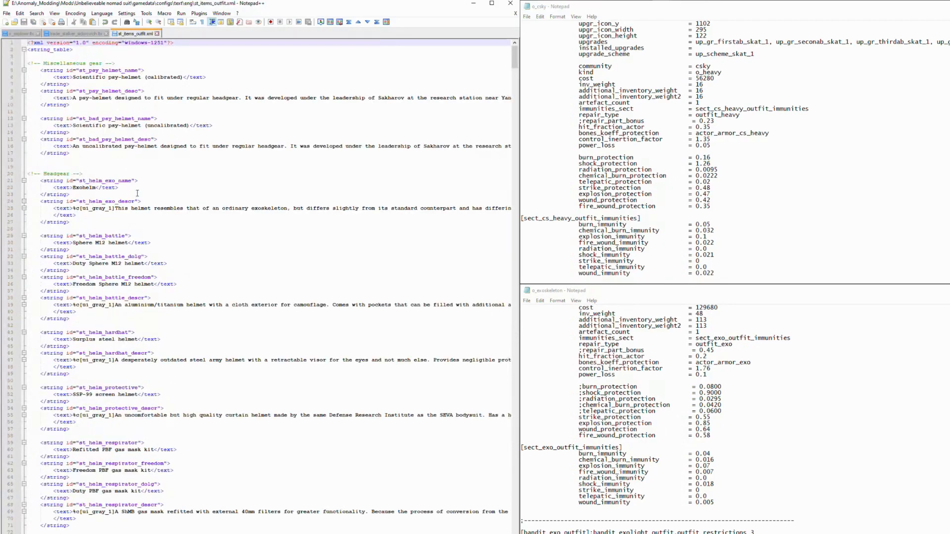
Step: Locate the 'nomad' strings in st_items_outfit.xml and rename the copied id to nomad_outfit_name_1
{"action": "key", "text": "Ctrl+f"}
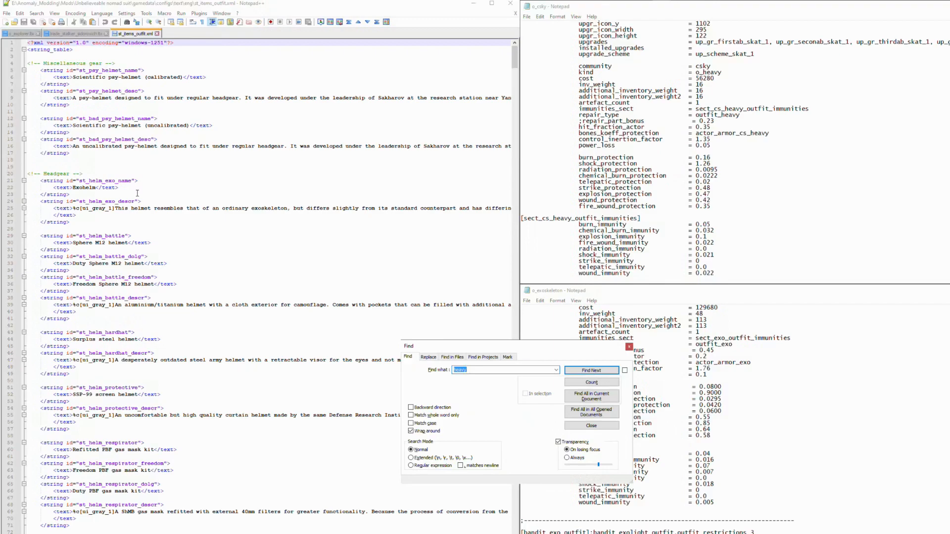
{"action": "type", "text": "nomad"}
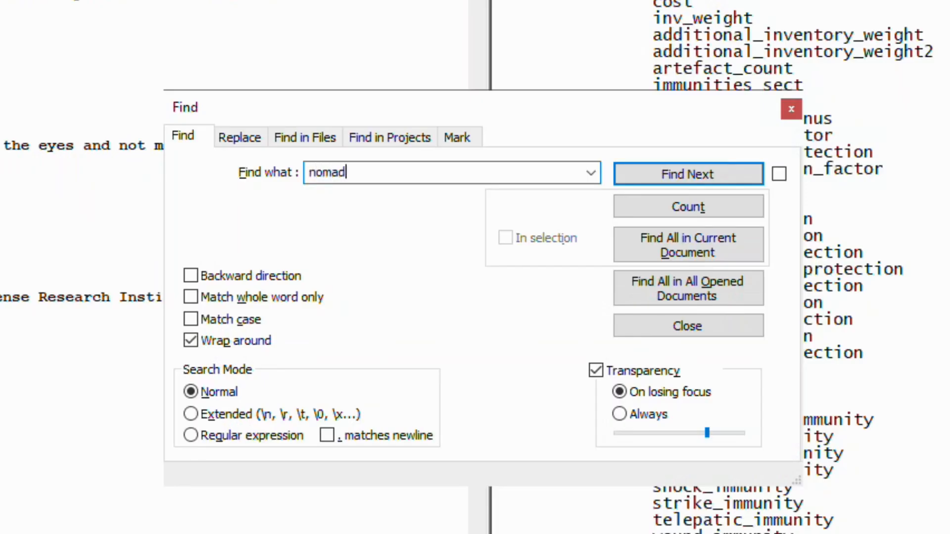
{"action": "left_click", "coordinate": [688, 174]}
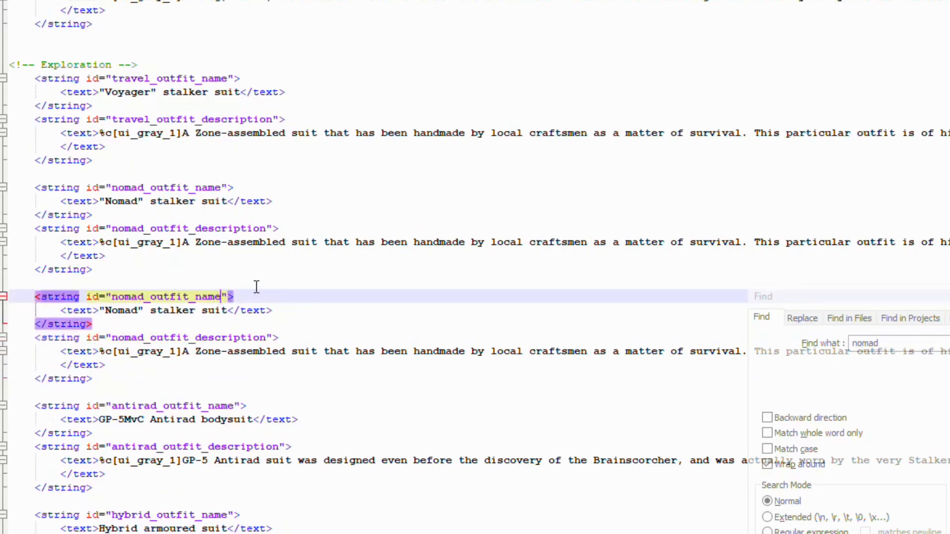
{"action": "type", "text": "_1"}
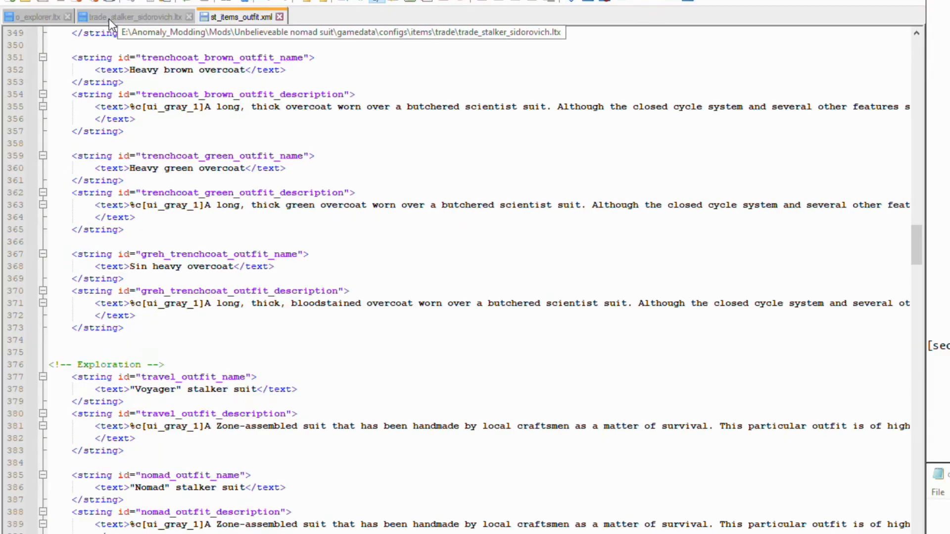
Step: In trade_stalker_sidorovich.ltx, add a nomad_outfit_1 entry under the ;armor section
{"action": "left_click", "coordinate": [132, 16]}
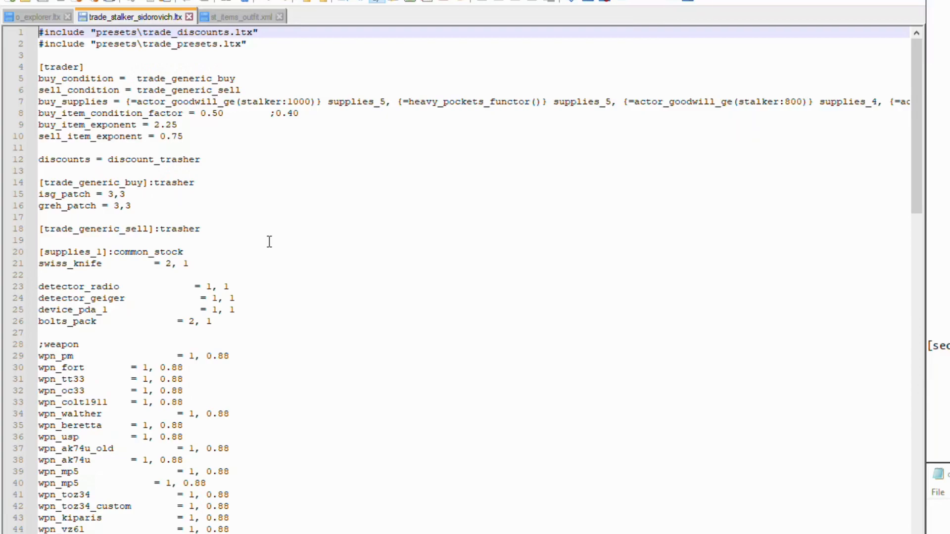
{"action": "mouse_move", "coordinate": [262, 243]}
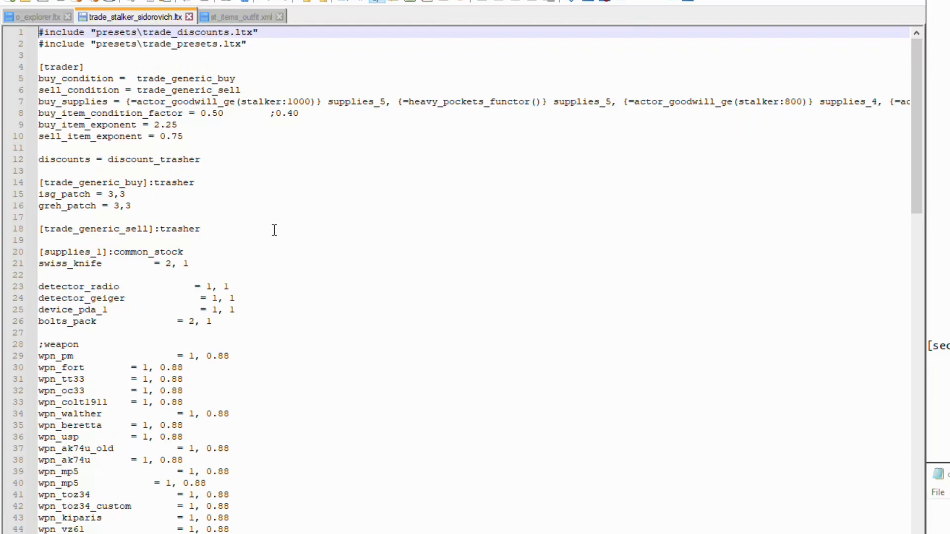
{"action": "scroll", "scroll_direction": "down", "scroll_amount": 3}
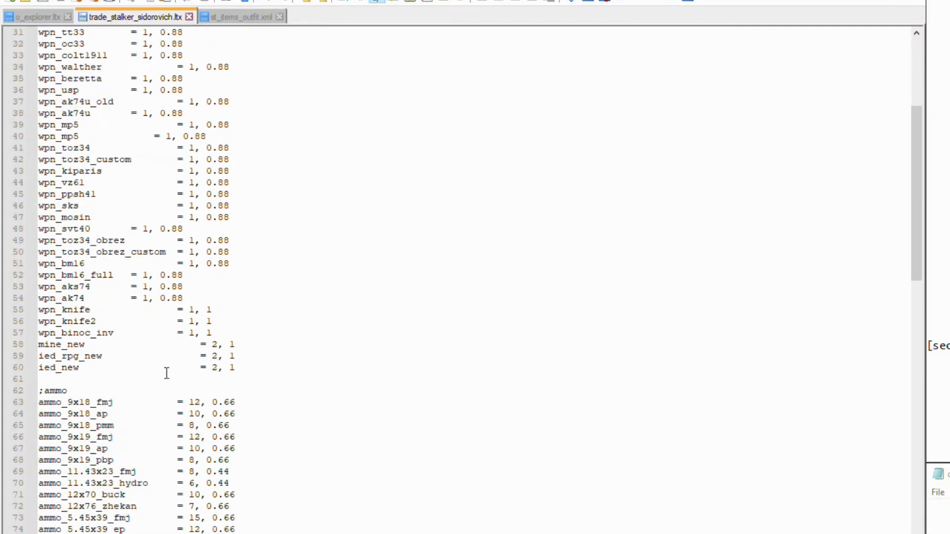
{"action": "scroll", "scroll_direction": "down", "scroll_amount": 3}
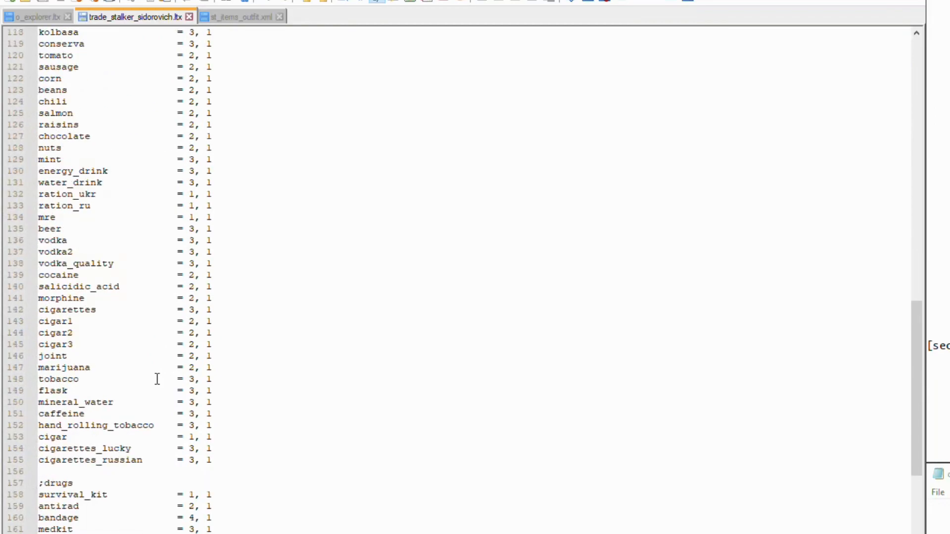
{"action": "scroll", "scroll_direction": "down", "scroll_amount": 3}
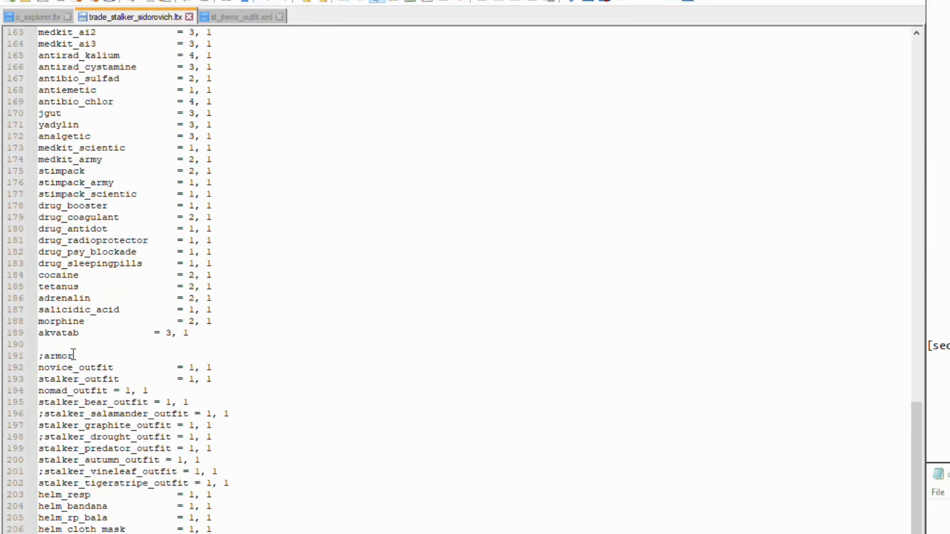
{"action": "scroll", "scroll_direction": "down", "scroll_amount": 3}
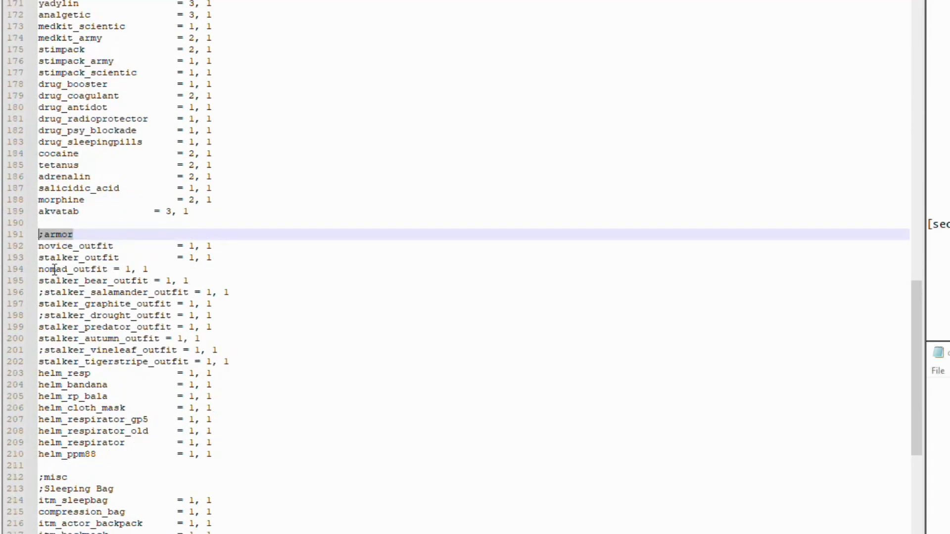
{"action": "left_click", "coordinate": [109, 269]}
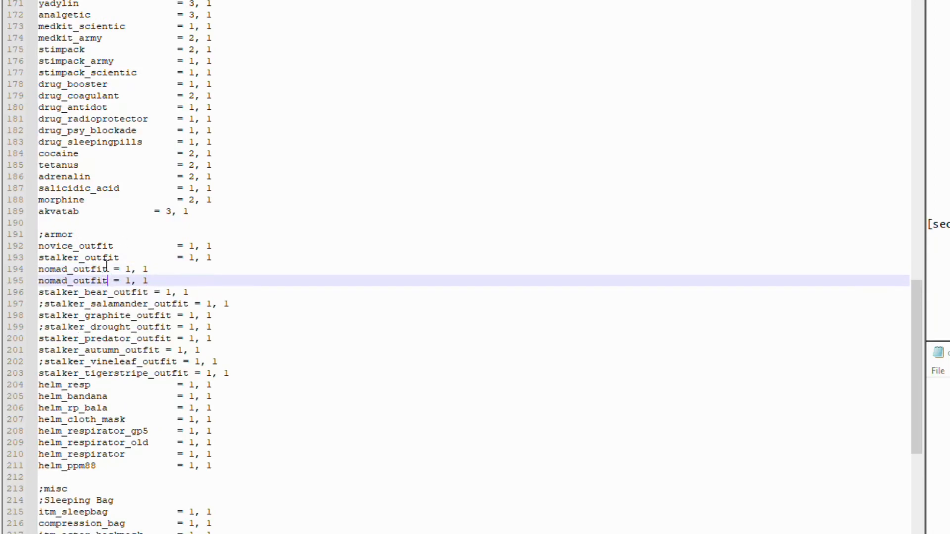
{"action": "type", "text": "_1"}
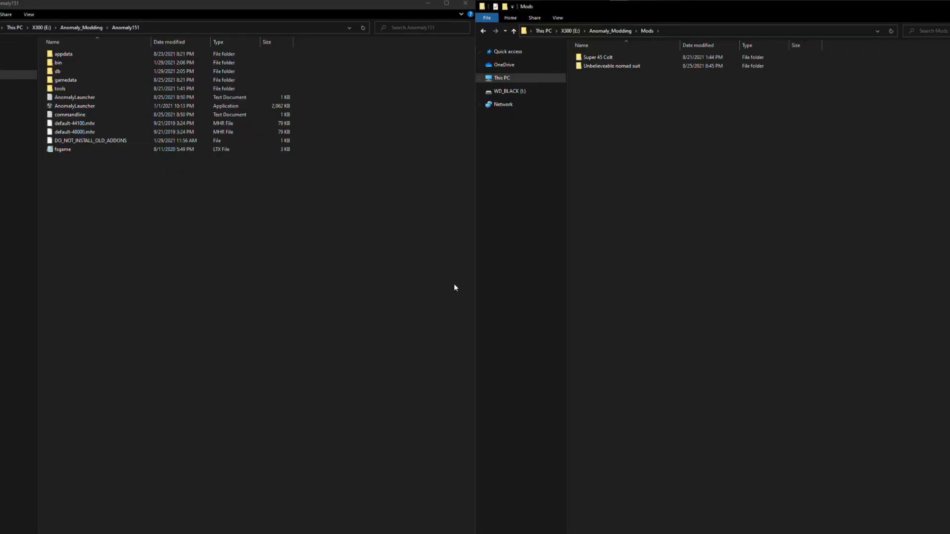
{"action": "mouse_move", "coordinate": [622, 83]}
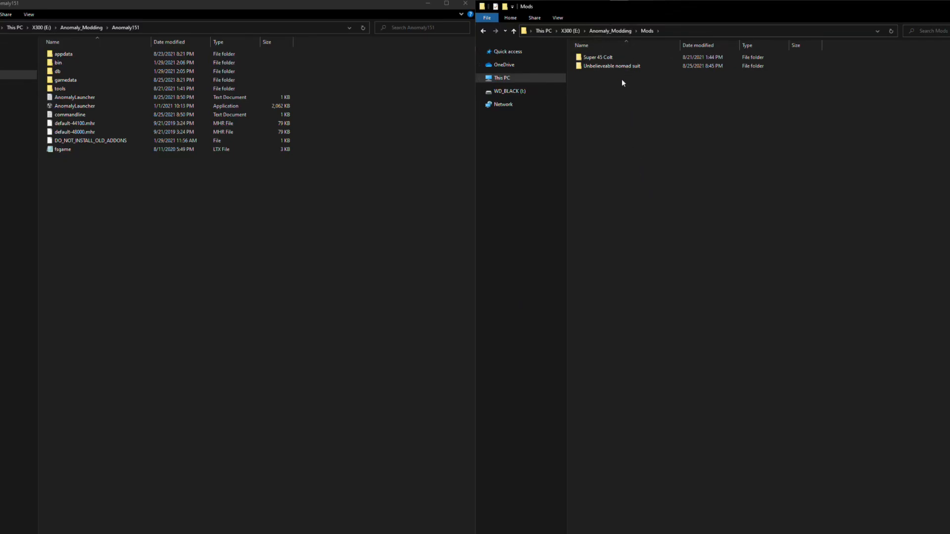
Step: Check the Unbelieveable nomad suit mod folder and launch S.T.A.L.K.E.R. Anomaly
{"action": "left_click", "coordinate": [612, 66]}
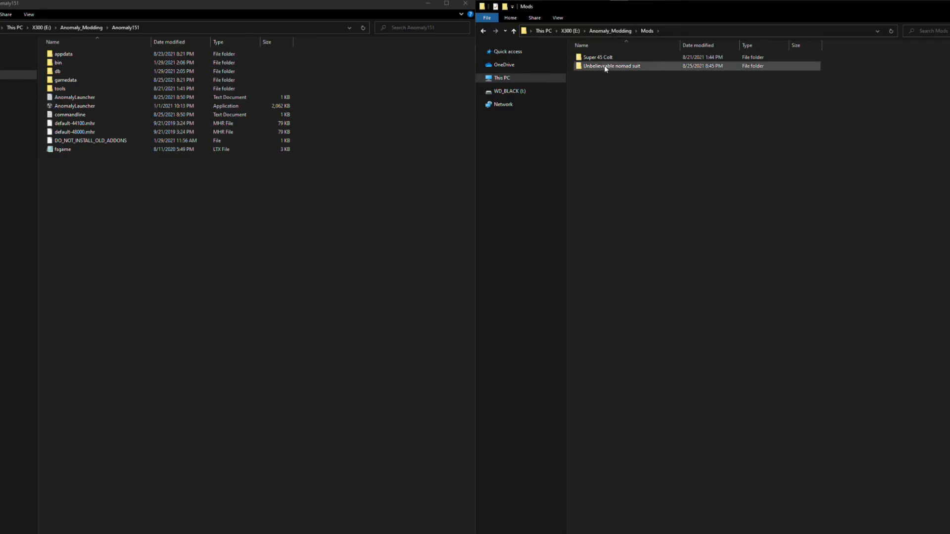
{"action": "double_click", "coordinate": [611, 66]}
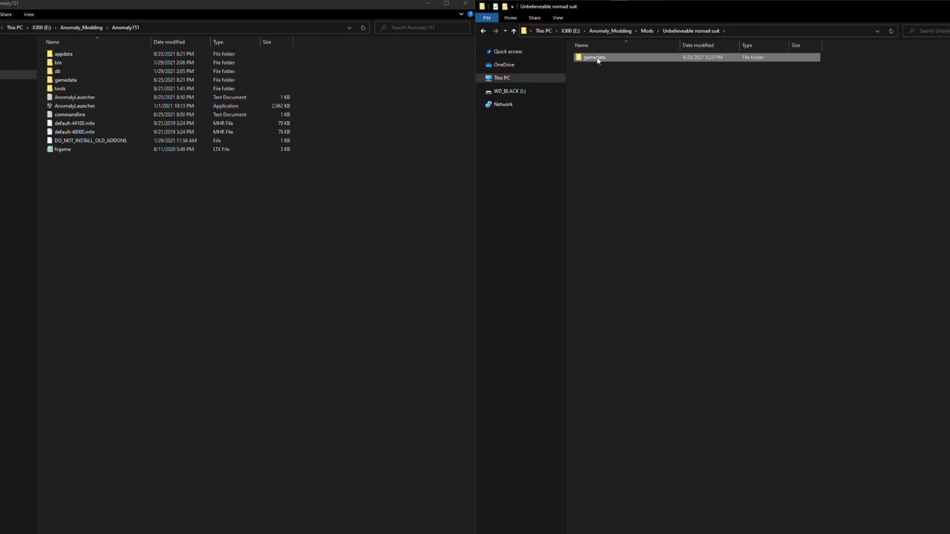
{"action": "mouse_move", "coordinate": [319, 231]}
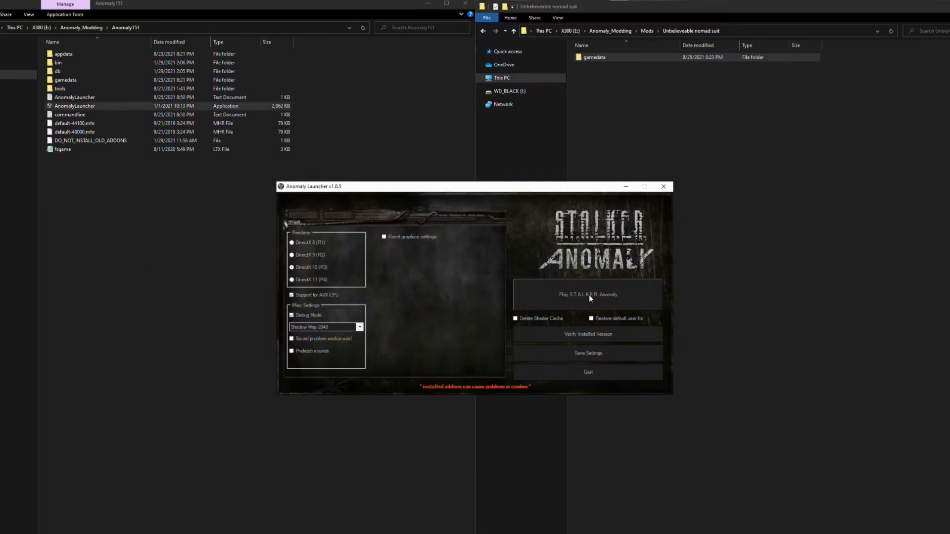
{"action": "left_click", "coordinate": [587, 295]}
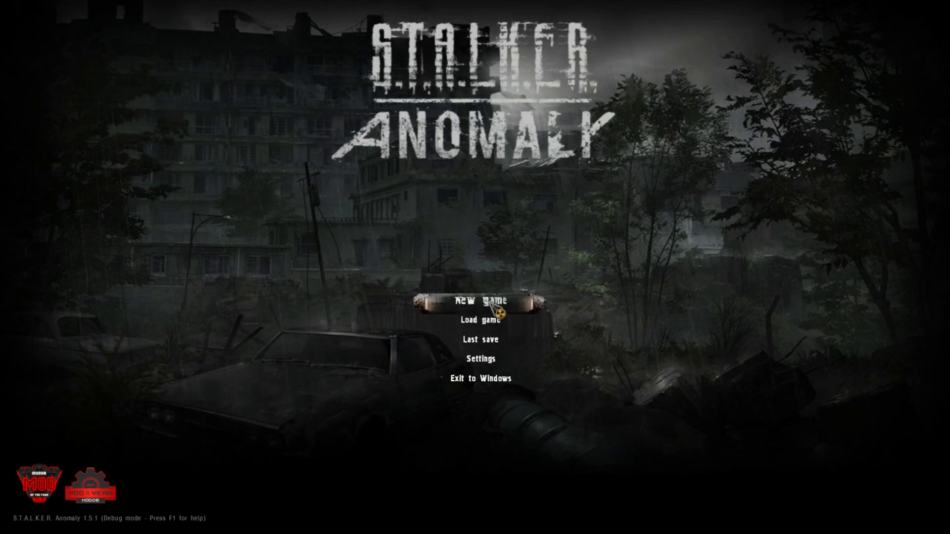
Step: Start a new game with the default Easy story-mode Loner settings
{"action": "left_click", "coordinate": [478, 302]}
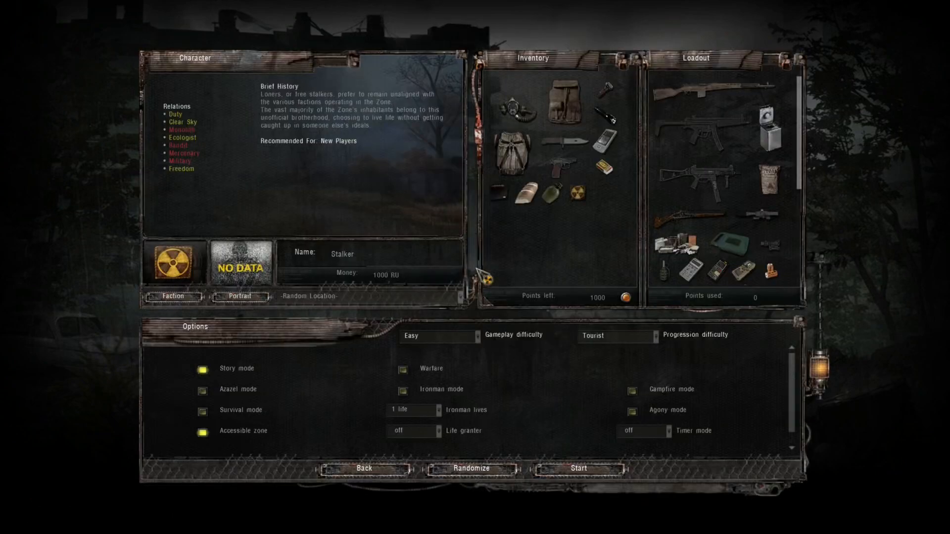
{"action": "mouse_move", "coordinate": [614, 451]}
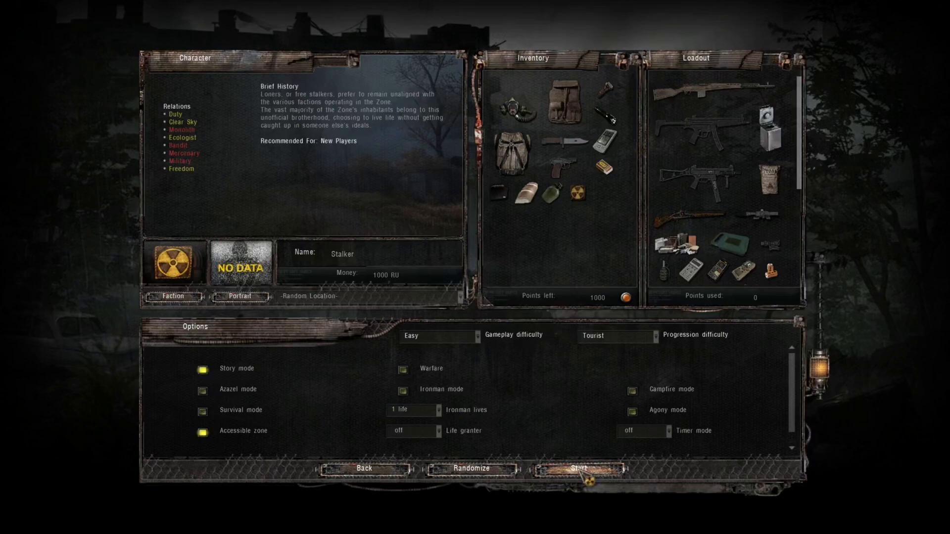
{"action": "left_click", "coordinate": [554, 468]}
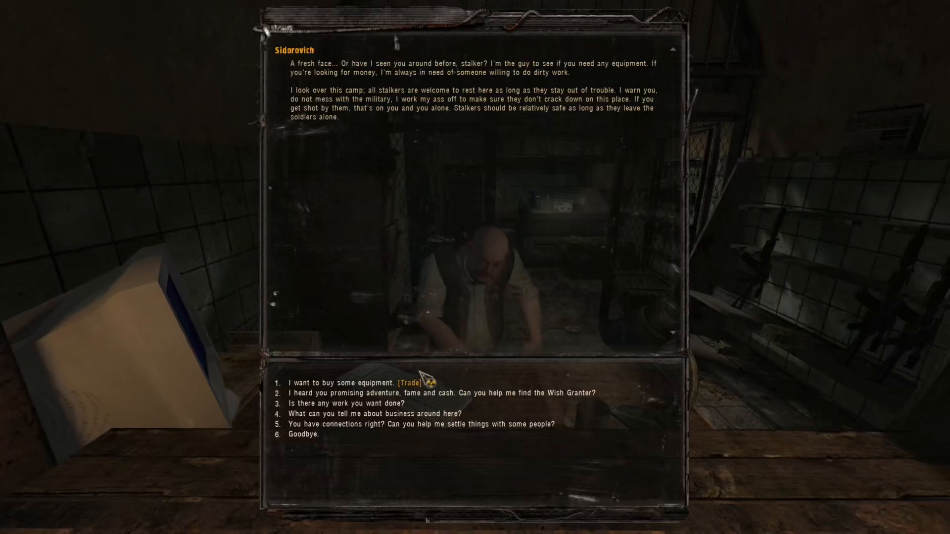
Step: Choose Sidorovich's trade option to see the Nomad suit offered for 4500 RU
{"action": "left_click", "coordinate": [337, 383]}
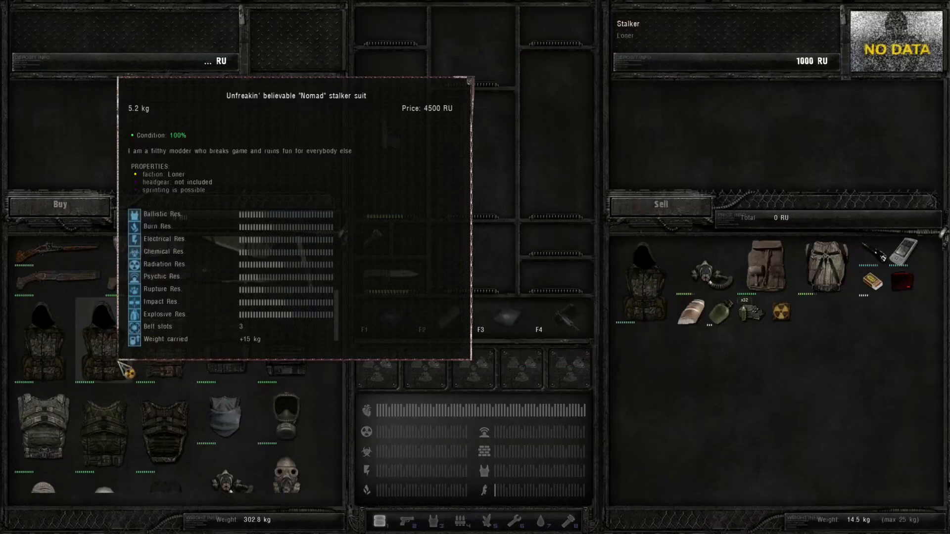
{"action": "mouse_move", "coordinate": [678, 338]}
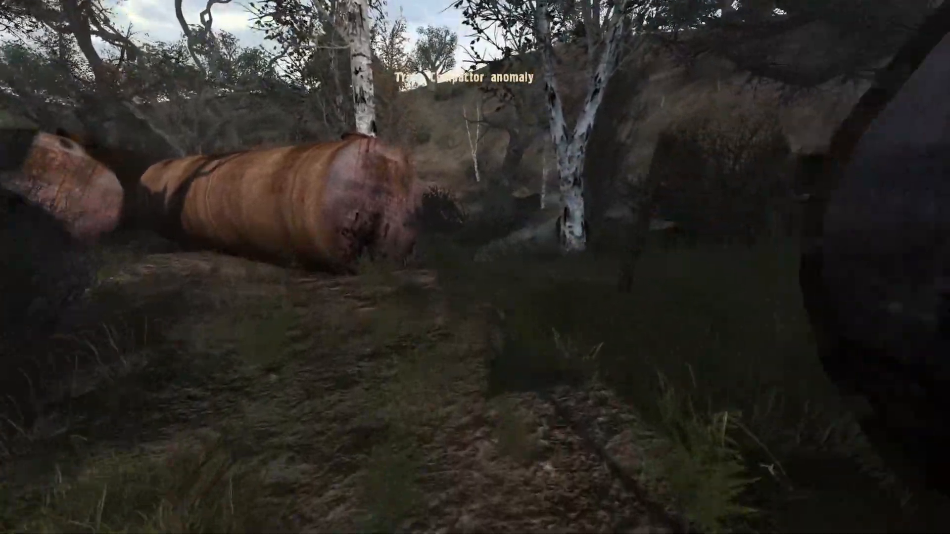
Step: Open the inventory to view the worn Nomad suit's resistances, then close it
{"action": "key", "text": "i"}
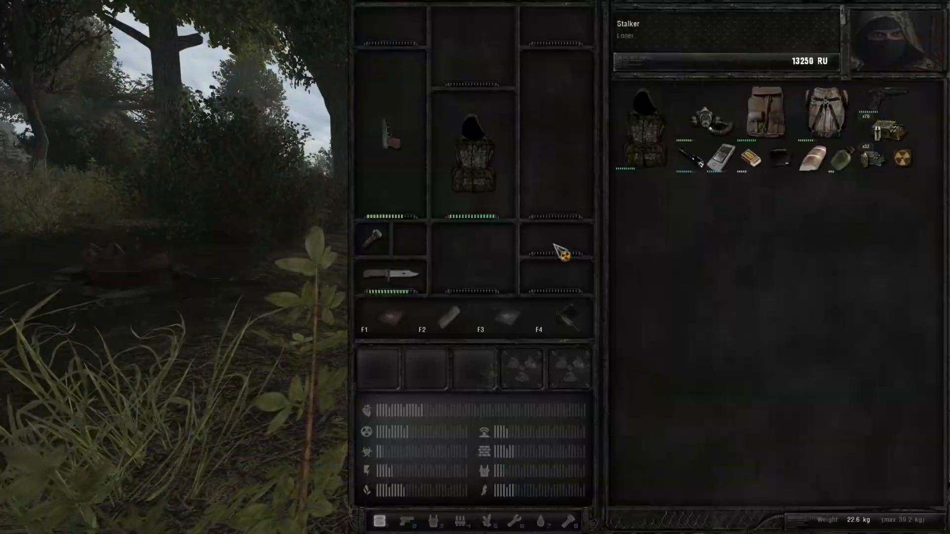
{"action": "mouse_move", "coordinate": [474, 154]}
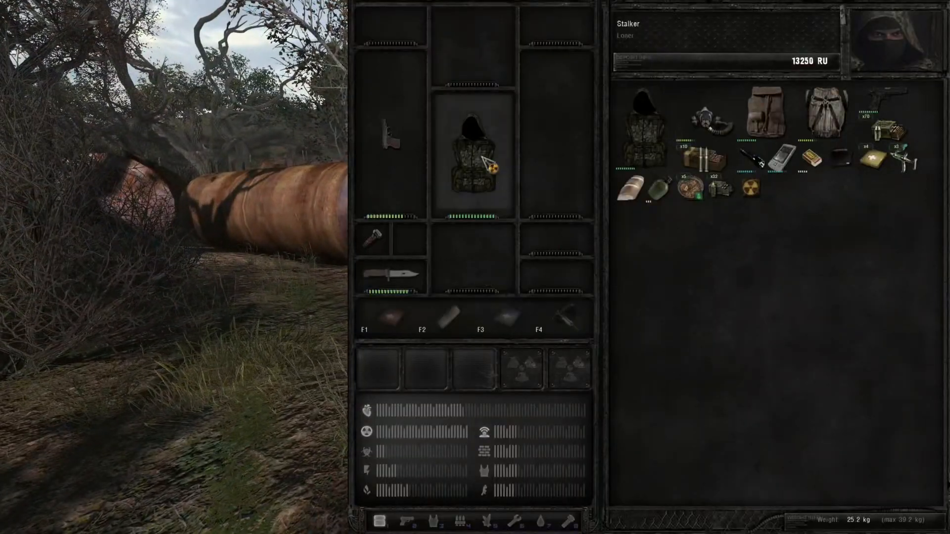
{"action": "mouse_move", "coordinate": [475, 154]}
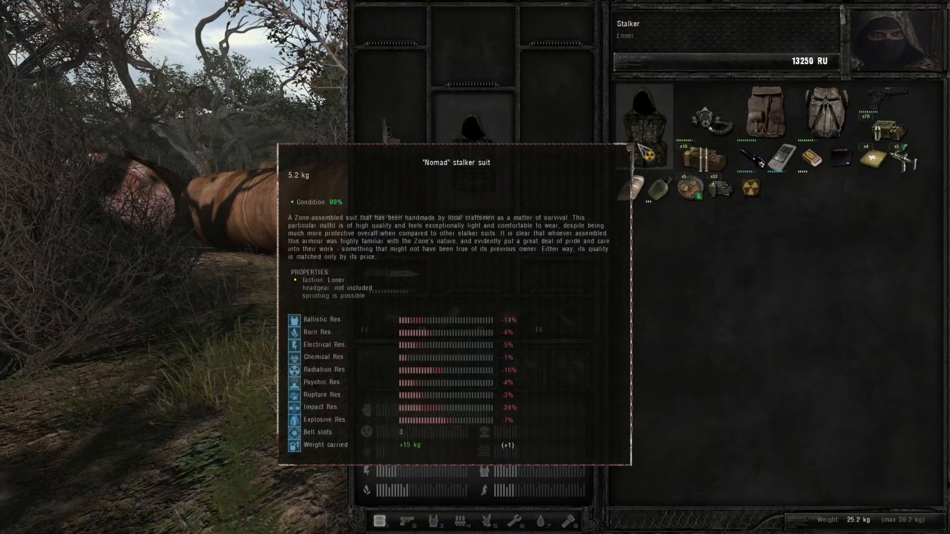
{"action": "key", "text": "Escape"}
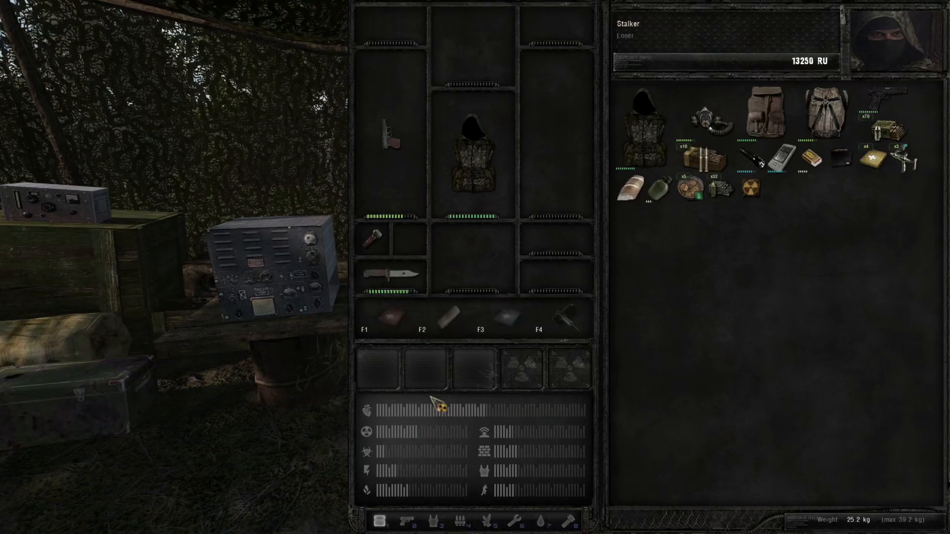
{"action": "mouse_move", "coordinate": [472, 152]}
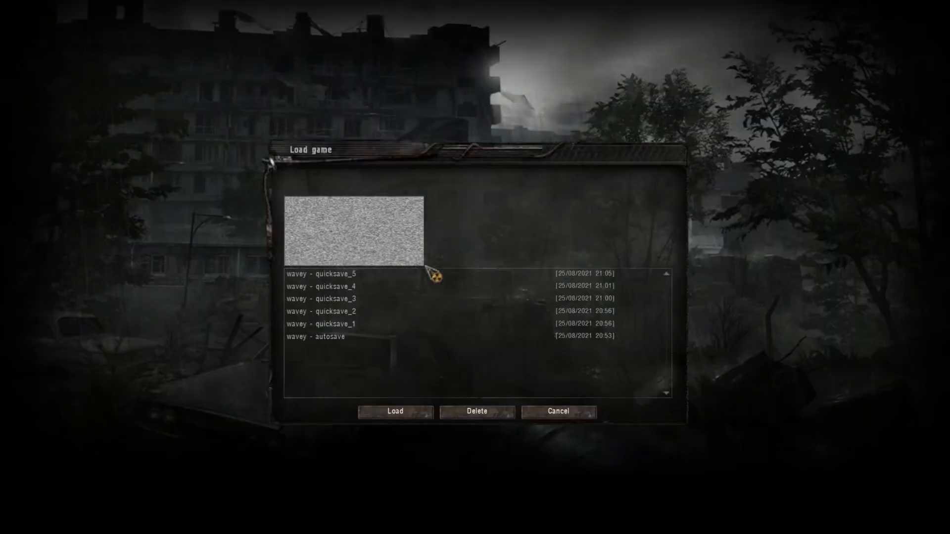
Step: Load quicksave_5 and open the inventory to view the worn Nomad suit's resistances
{"action": "left_click", "coordinate": [394, 412]}
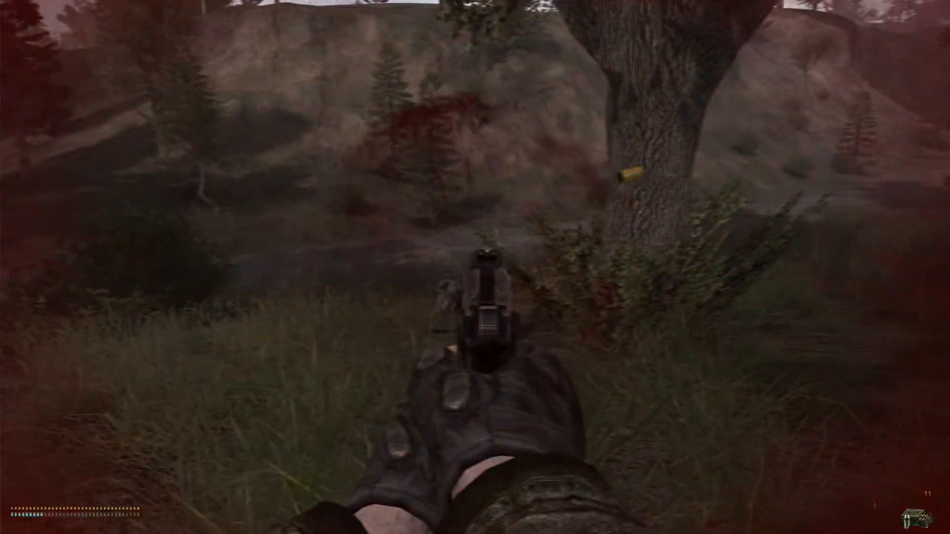
{"action": "key", "text": "i"}
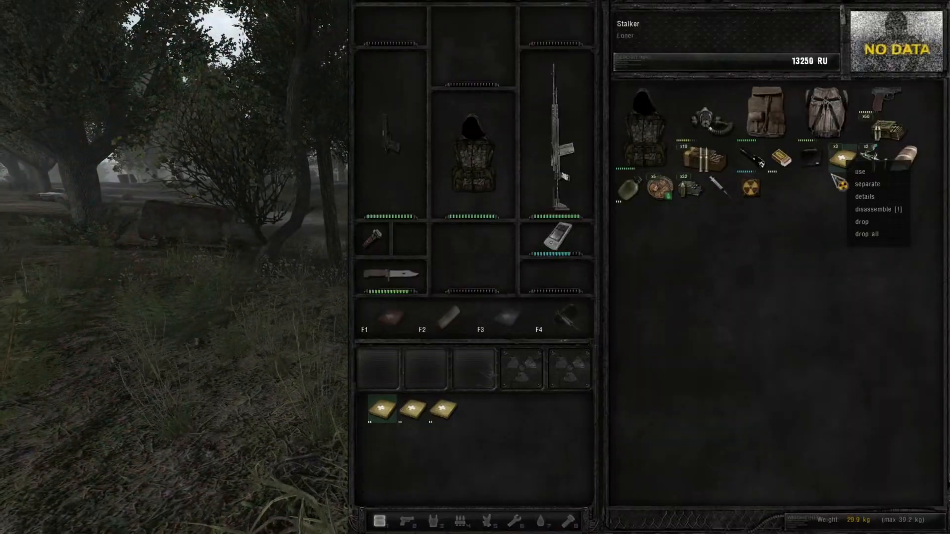
{"action": "key", "text": "Escape"}
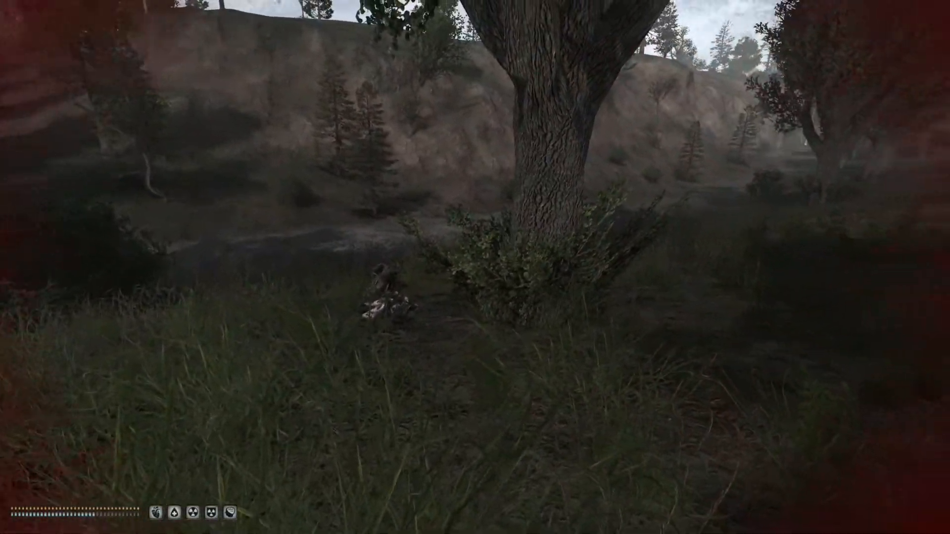
{"action": "mouse_move", "coordinate": [475, 267]}
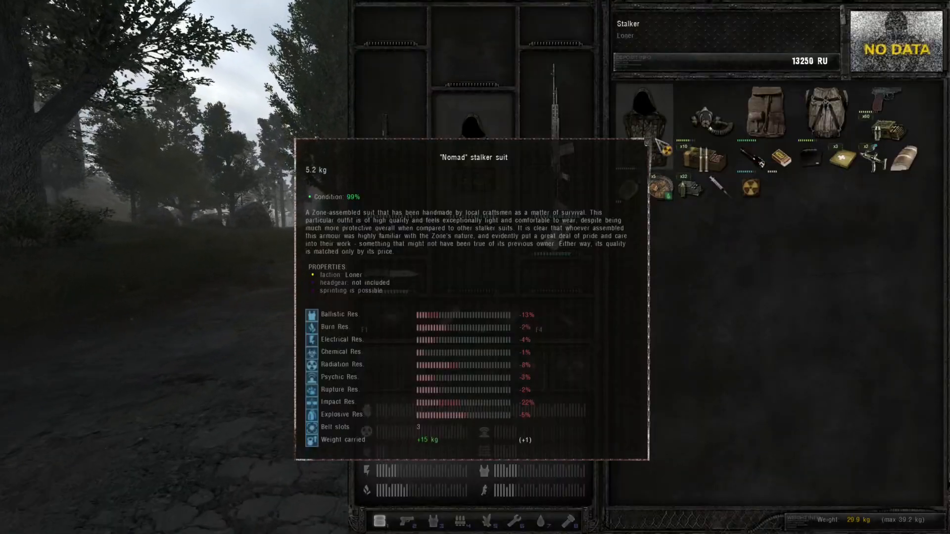
{"action": "key", "text": "Escape"}
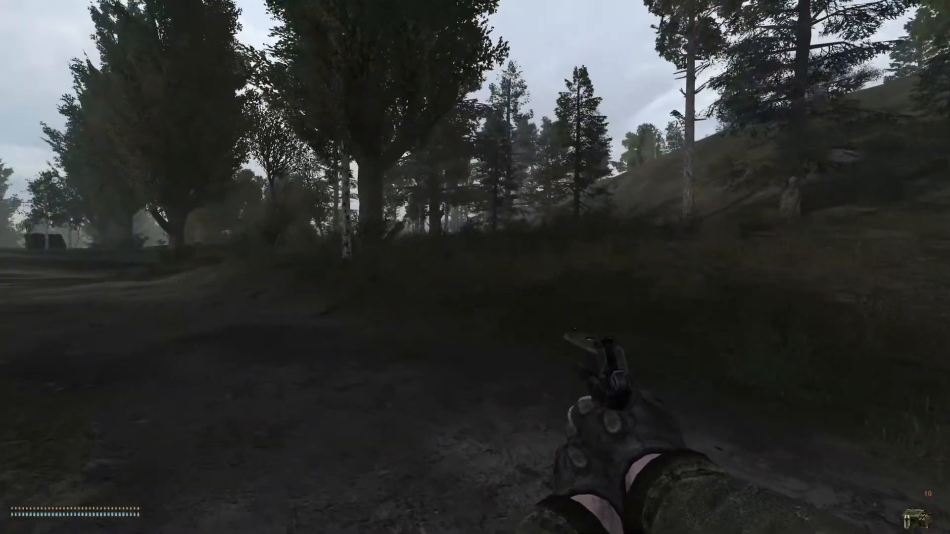
{"action": "key", "text": "i"}
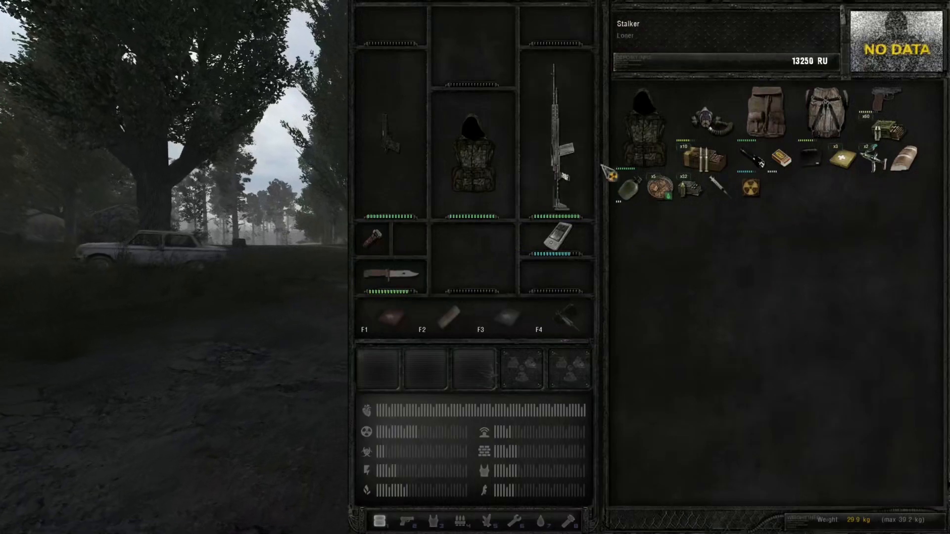